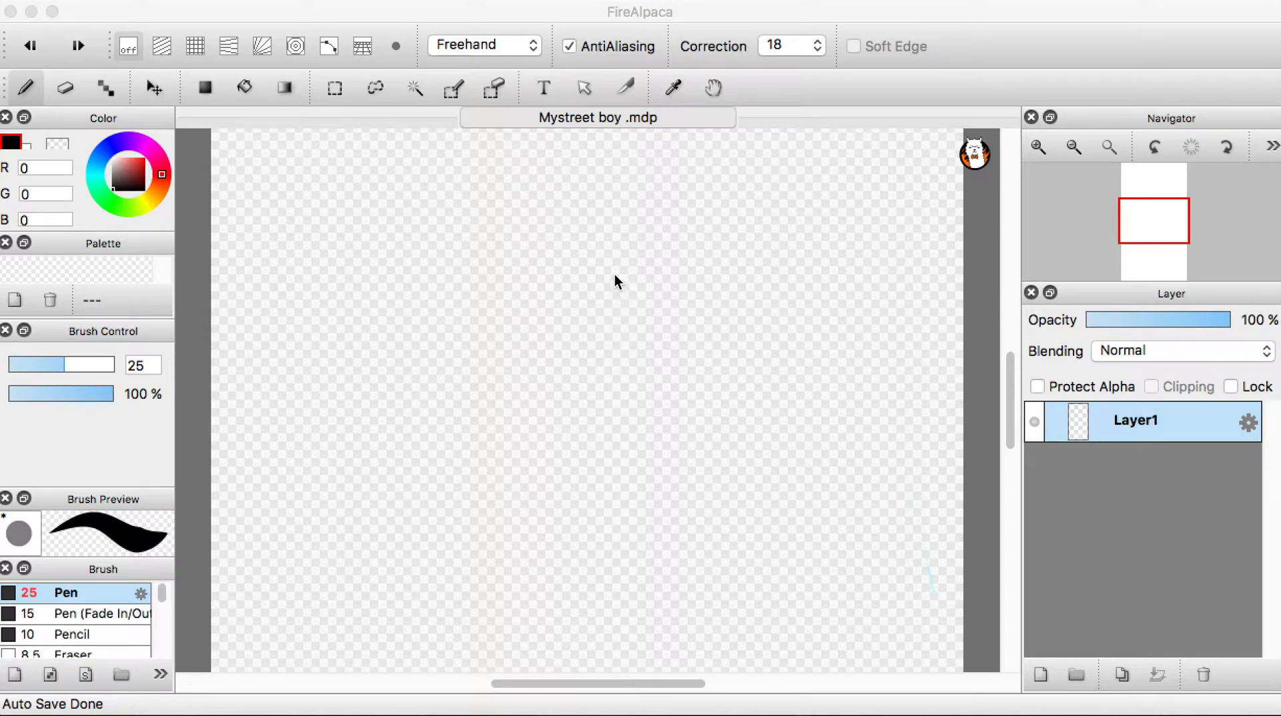
mouse_move(607, 268)
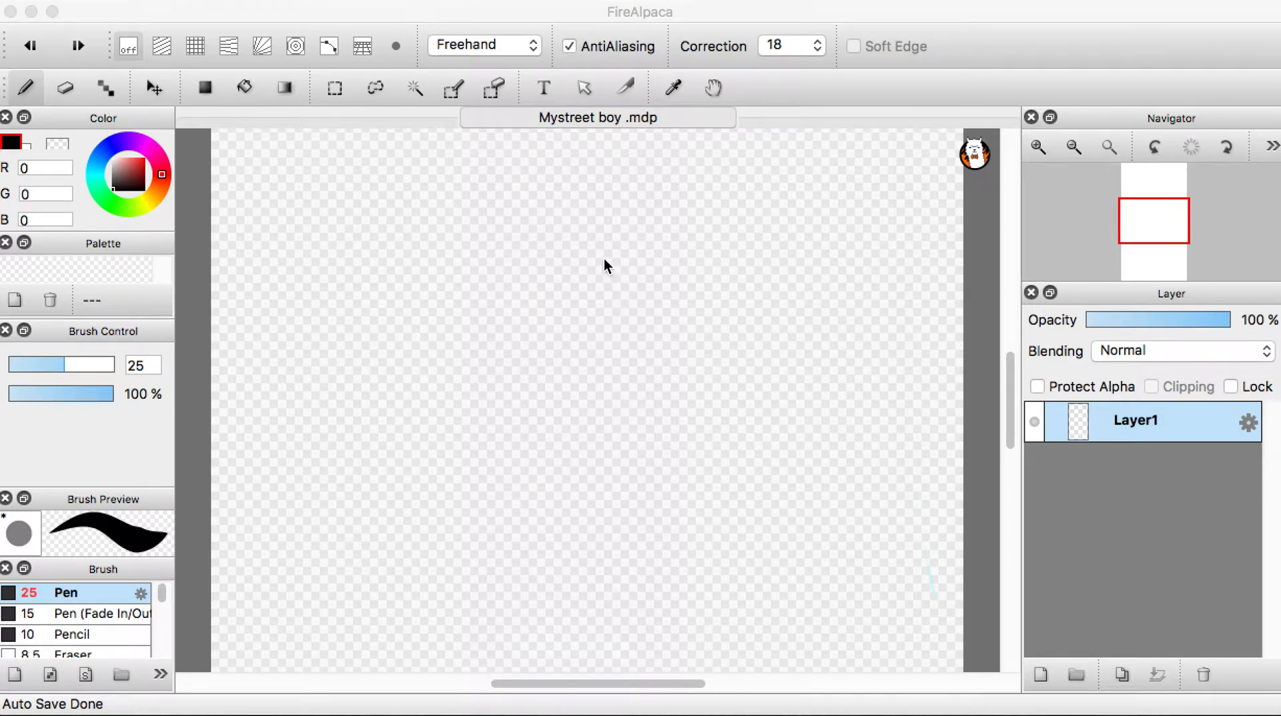
mouse_move(595, 259)
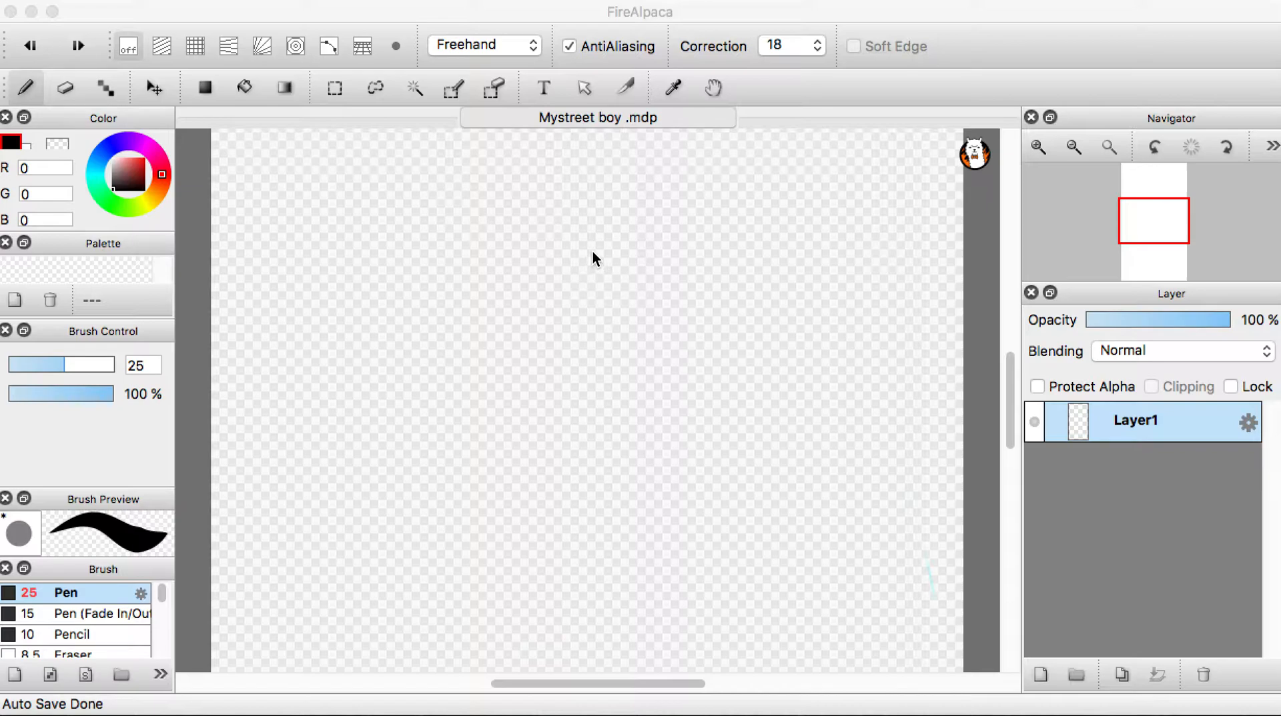
mouse_move(595, 235)
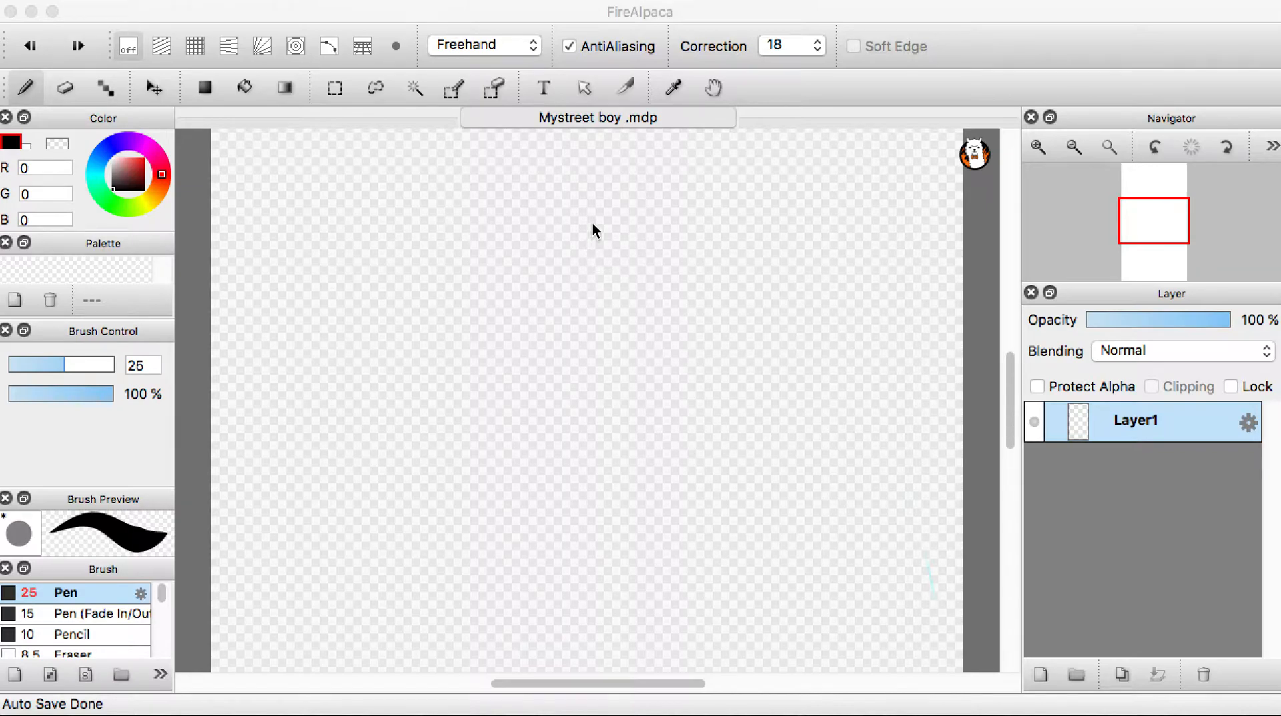
mouse_move(615, 148)
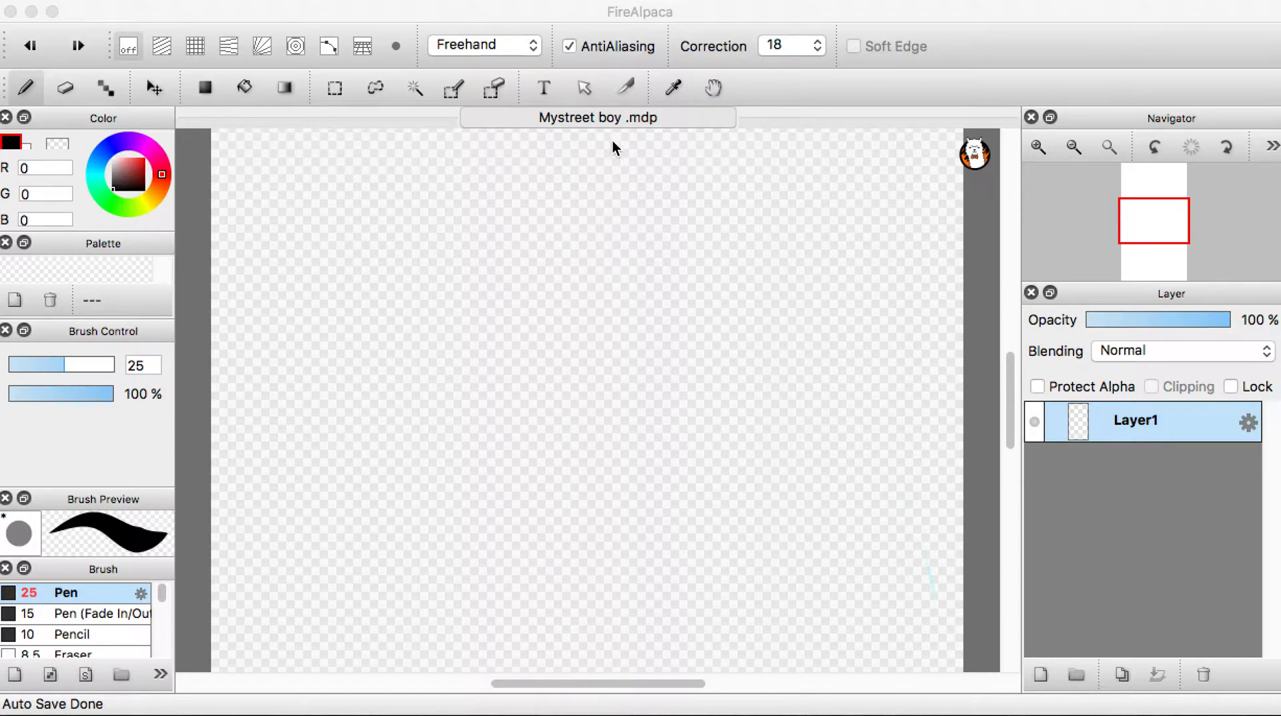
mouse_move(615, 223)
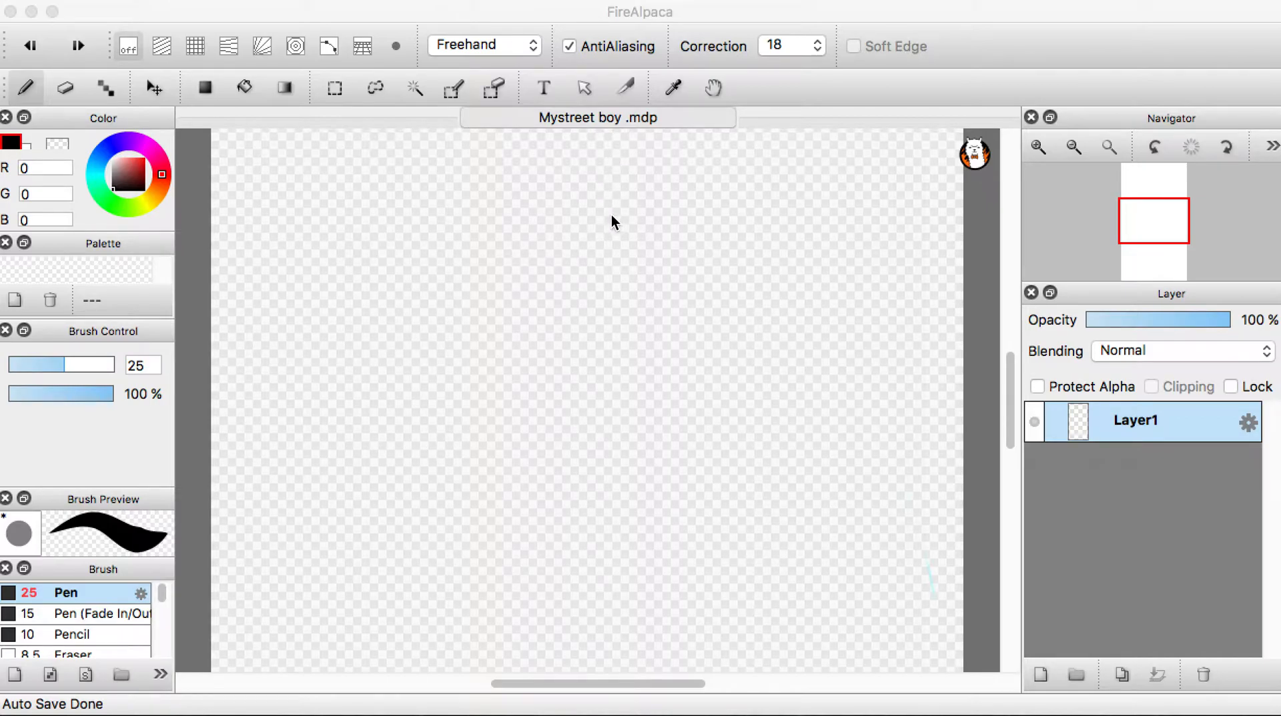
mouse_move(620, 217)
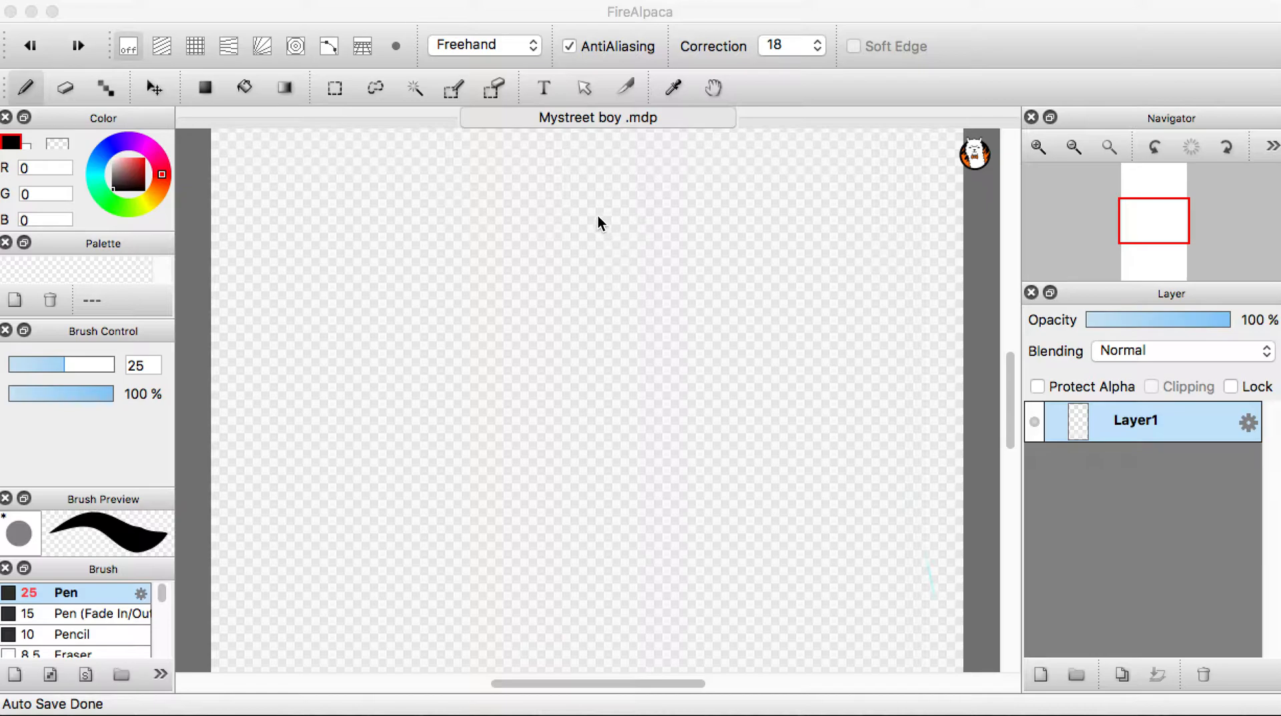
mouse_move(590, 246)
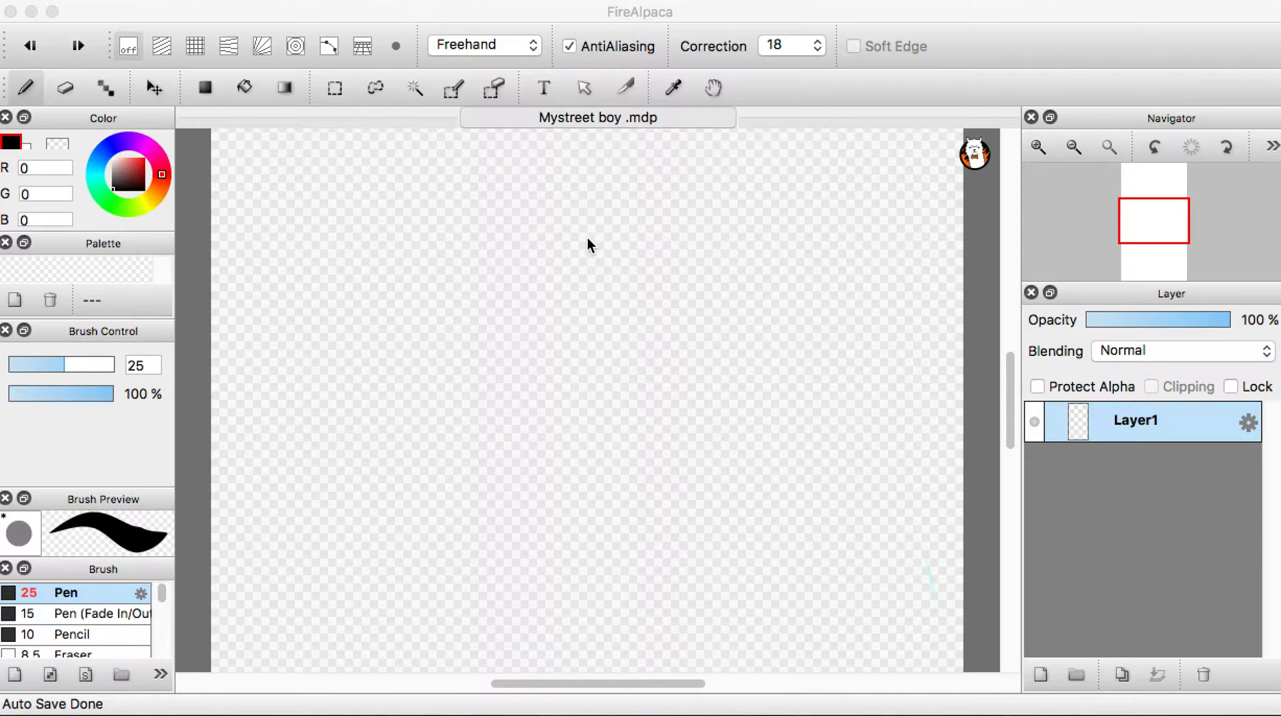
mouse_move(586, 250)
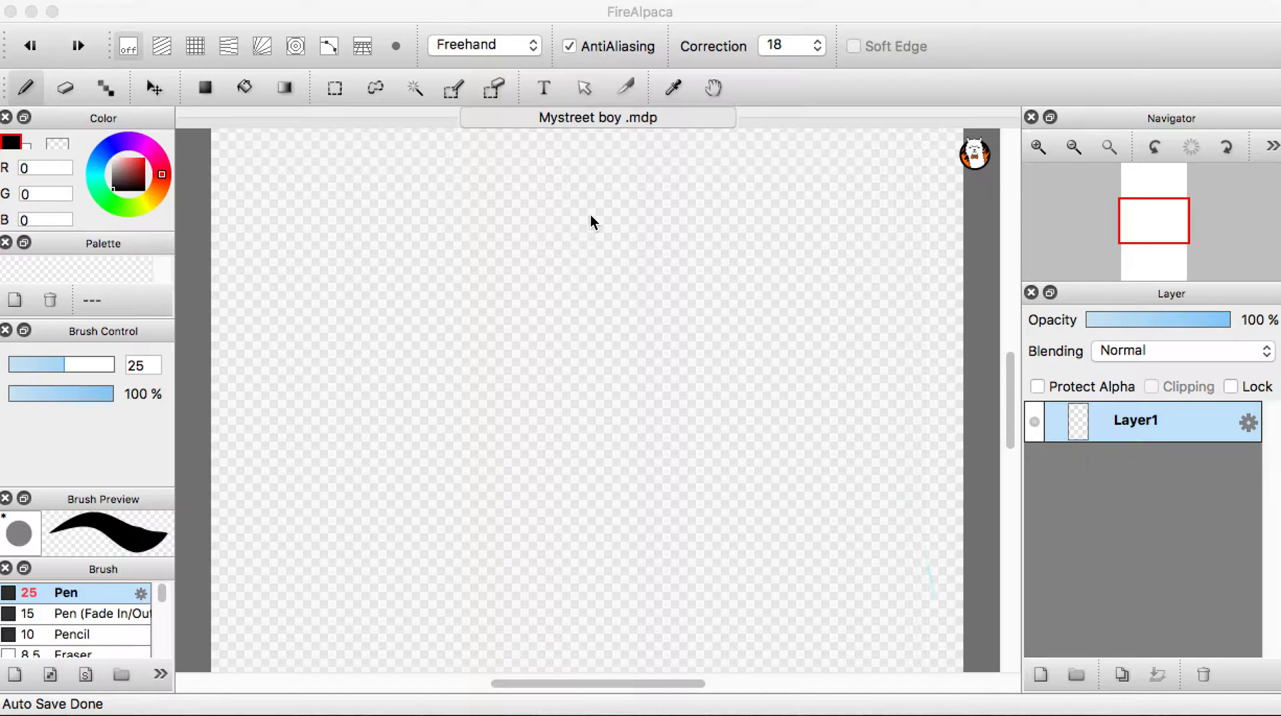
mouse_move(365, 244)
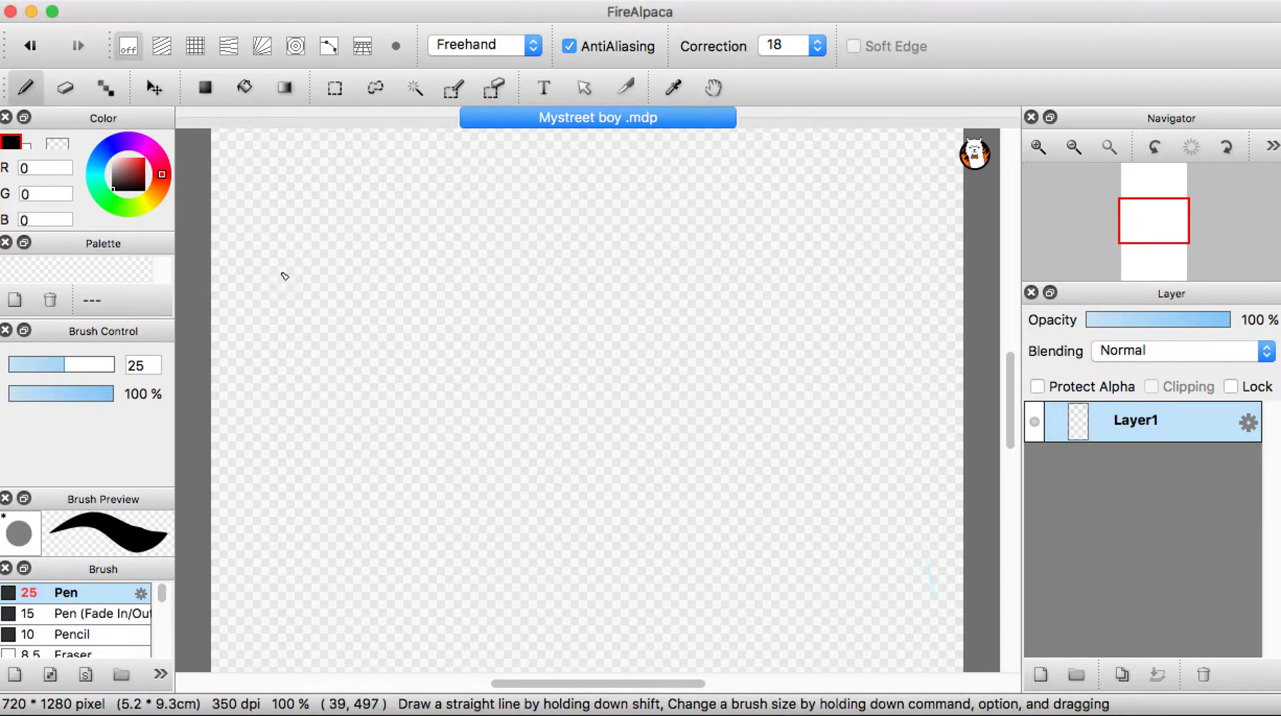
Sketch the first eye: curved upper lash line with a flick and a round eye shape
left_click_drag(245, 254, 537, 284)
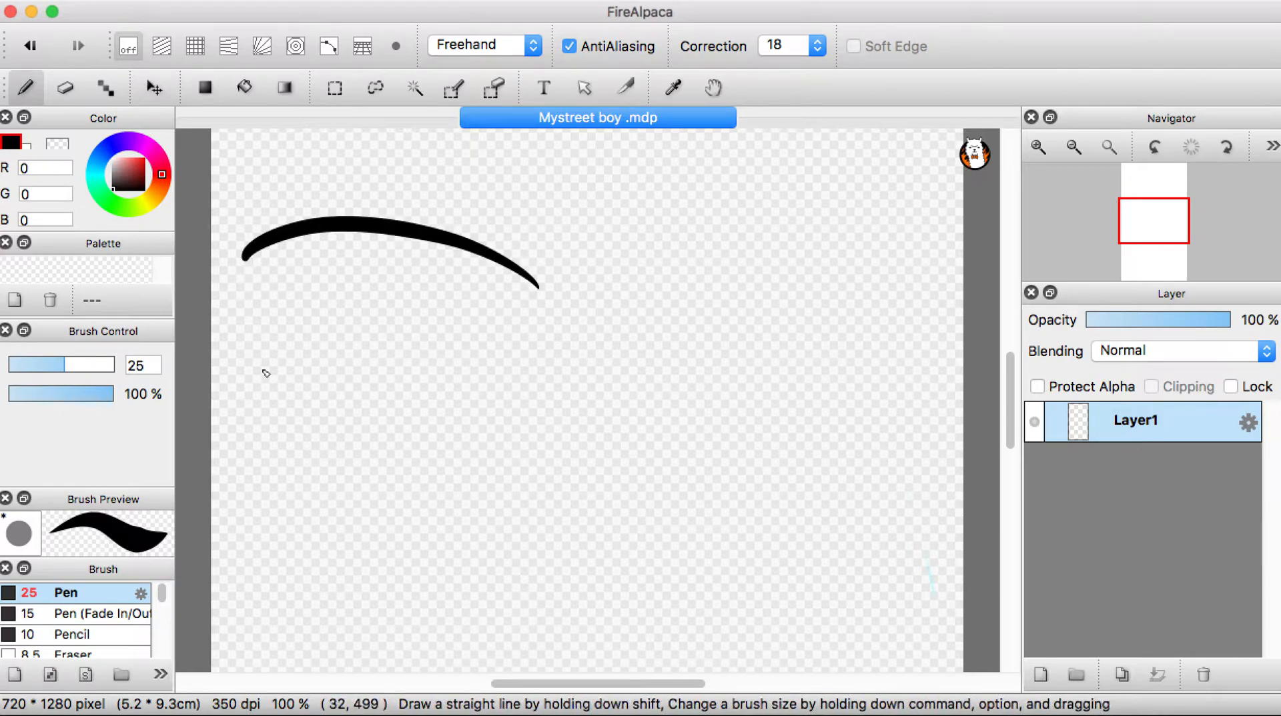
left_click_drag(253, 258, 273, 388)
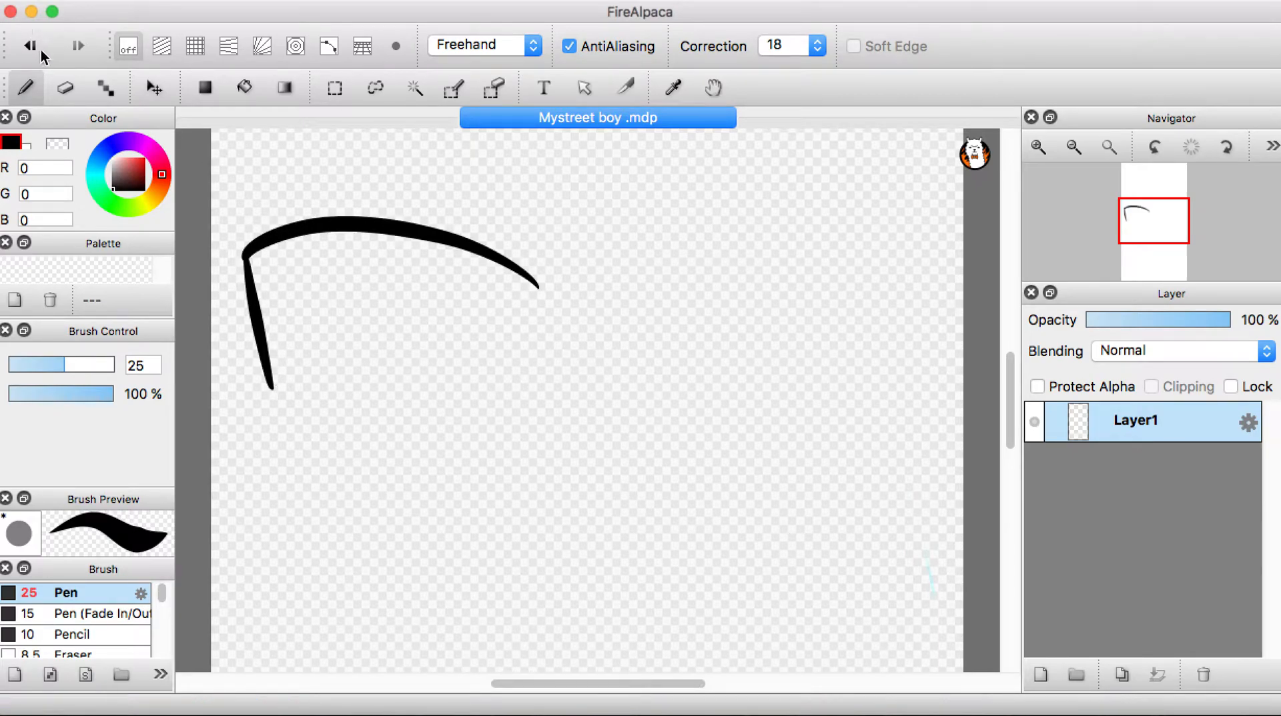
left_click_drag(335, 245, 425, 319)
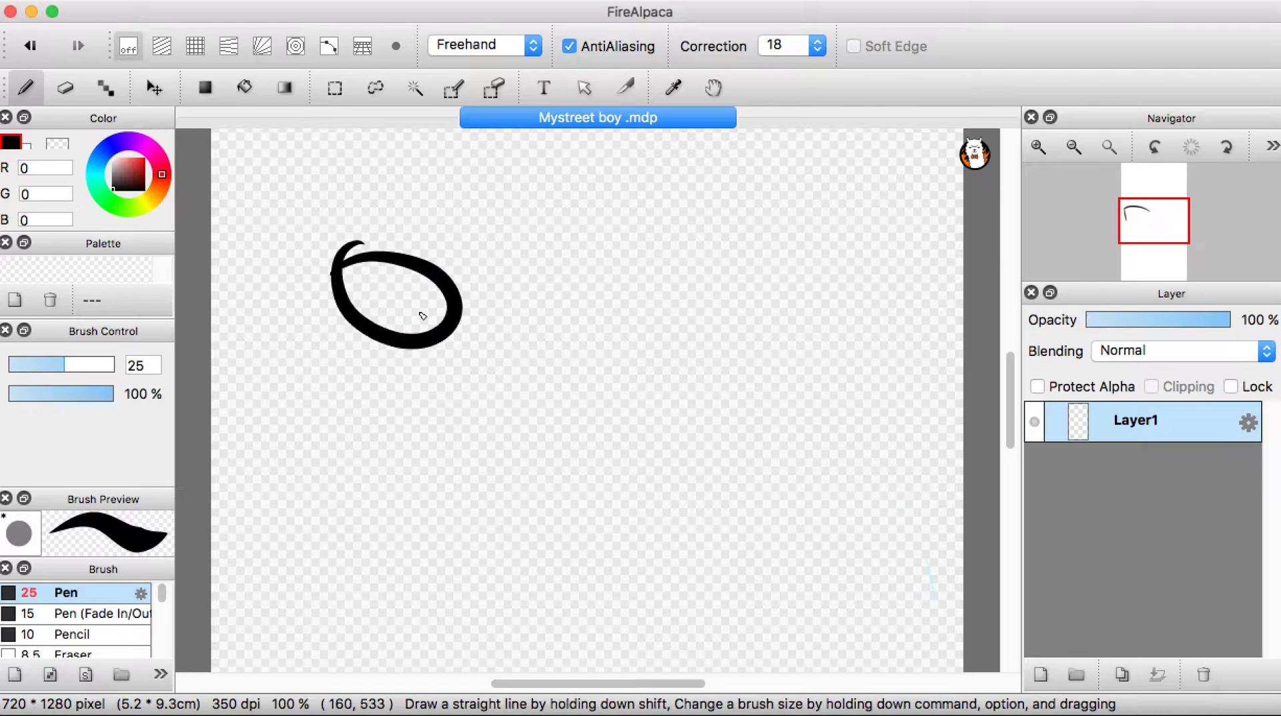
Lower the stroke Correction level to 10
left_click(816, 45)
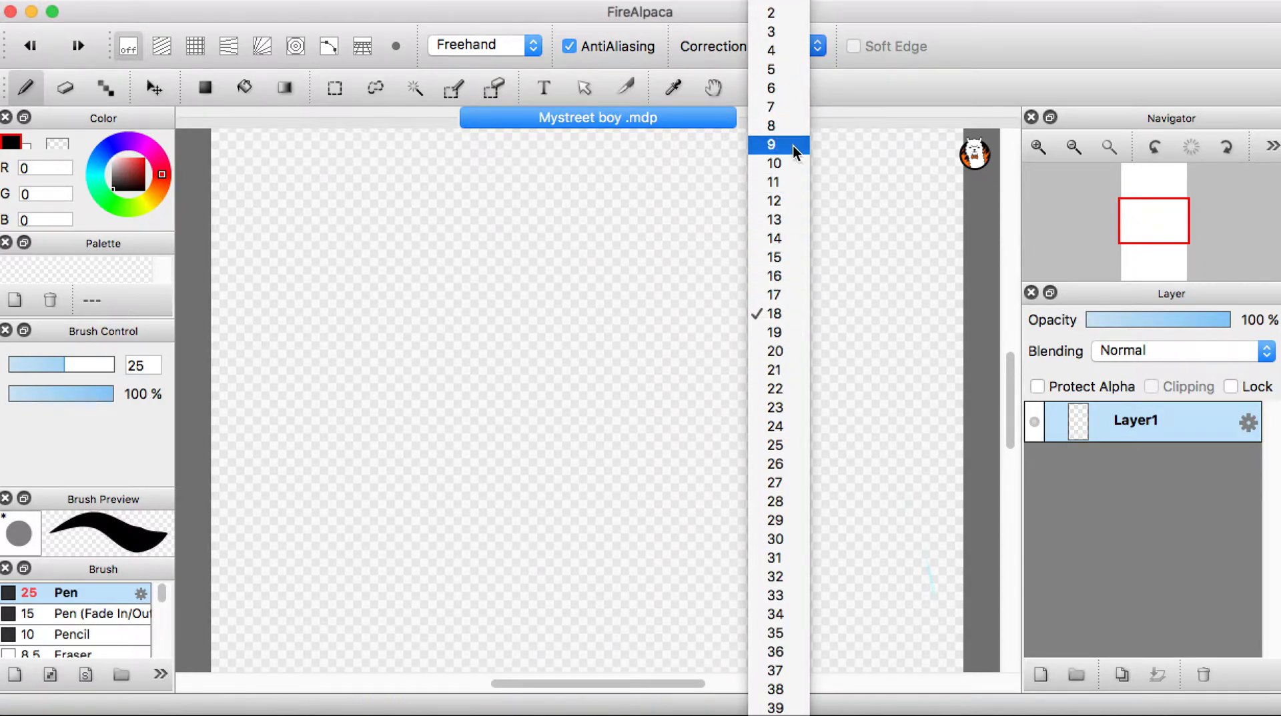
left_click(774, 163)
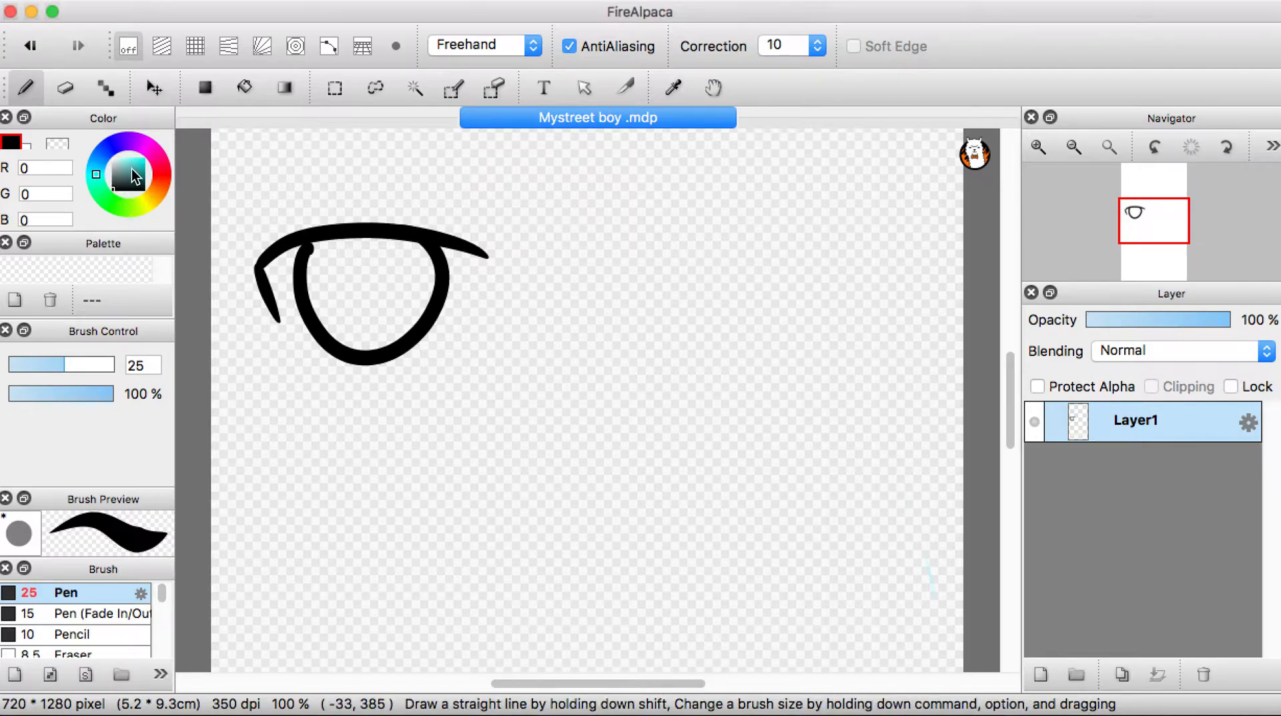
Try a cyan bucket fill inside the eye and undo it
left_click(358, 281)
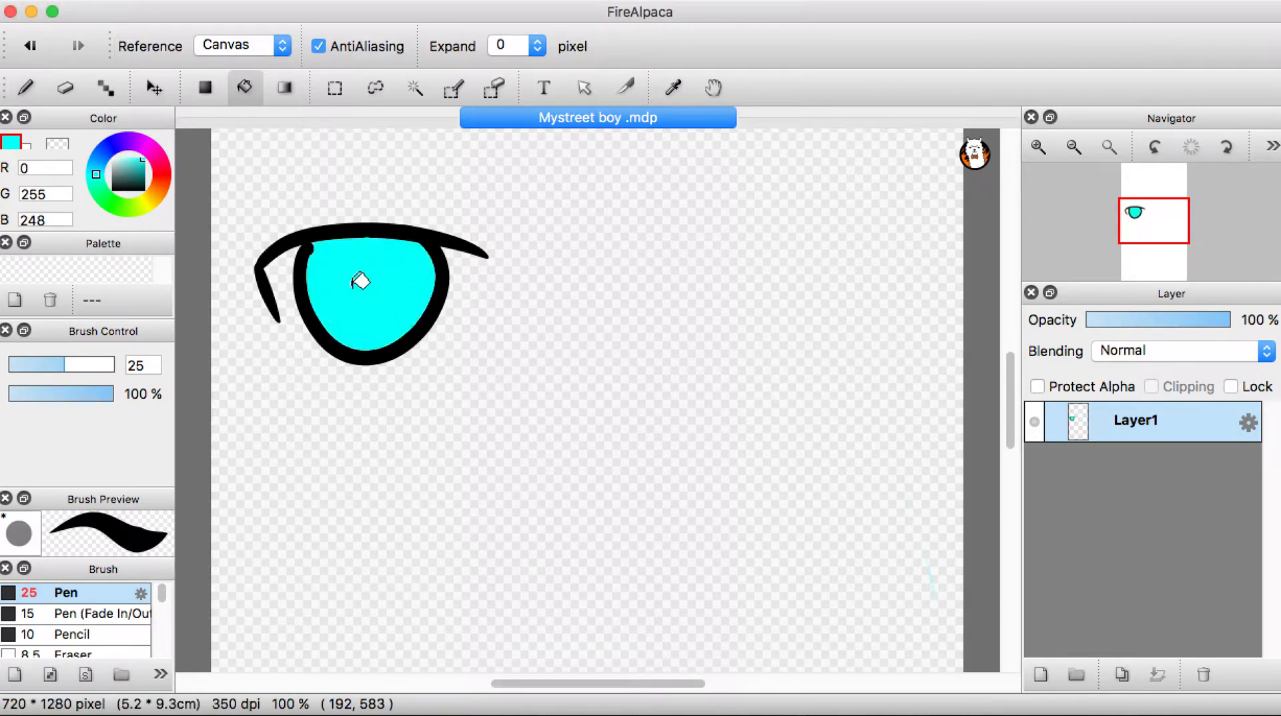
mouse_move(311, 261)
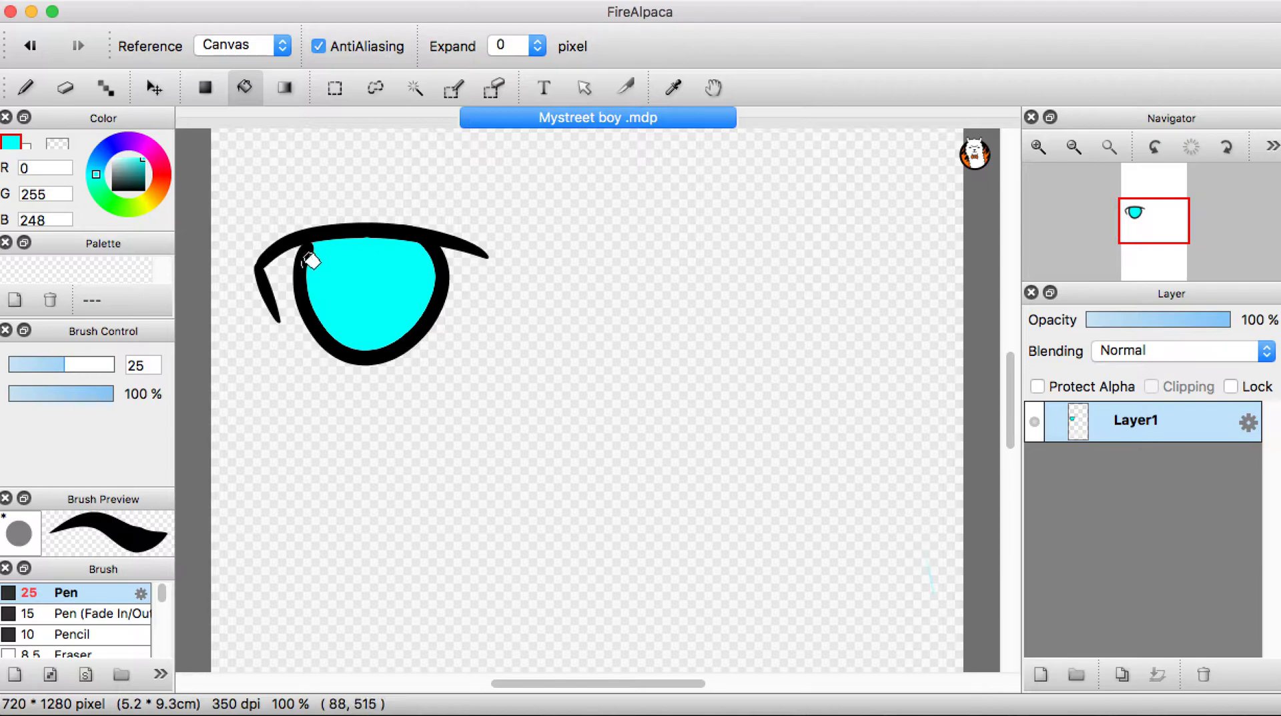
left_click(64, 88)
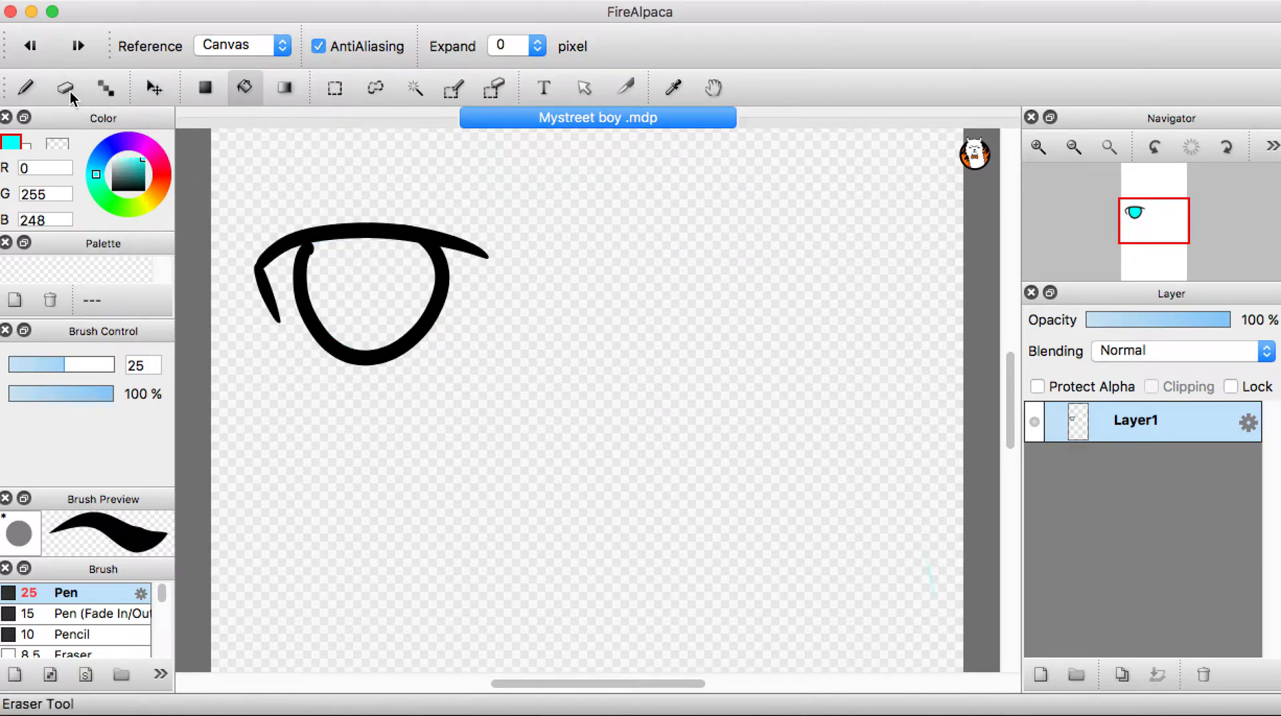
left_click(24, 89)
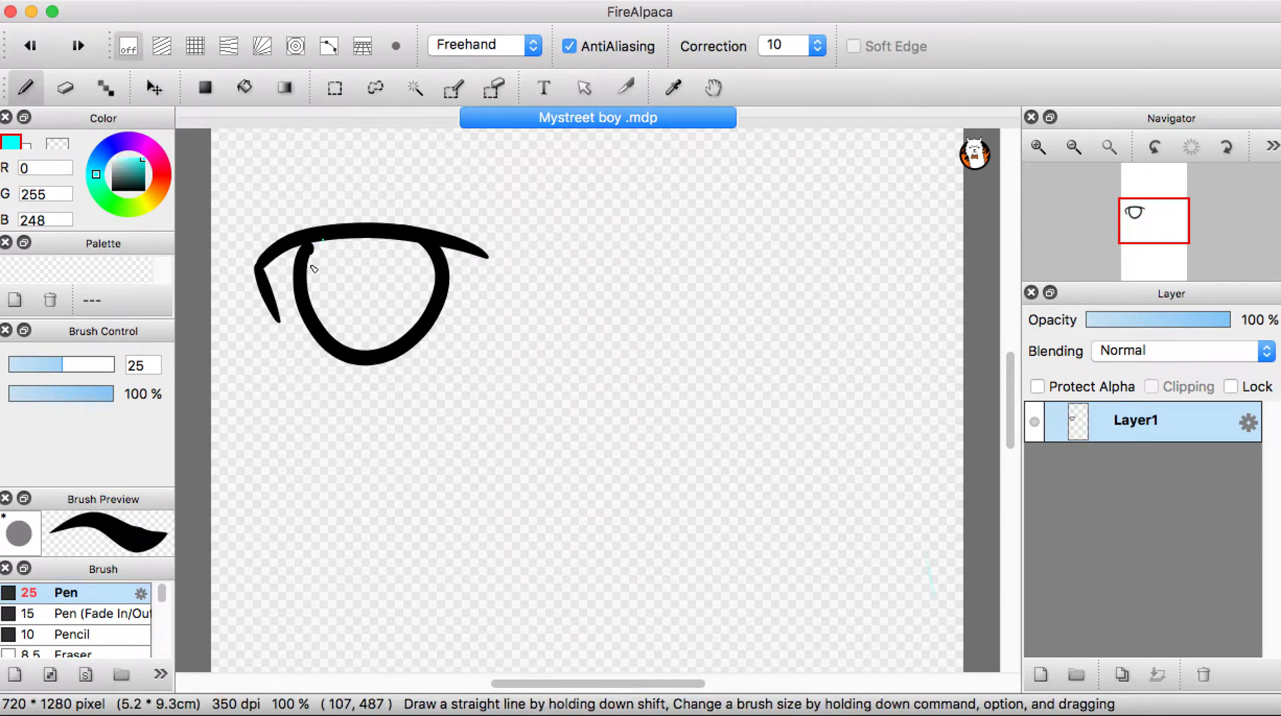
Fill the eye solid black with the Bucket, covering remaining gaps
left_click(64, 88)
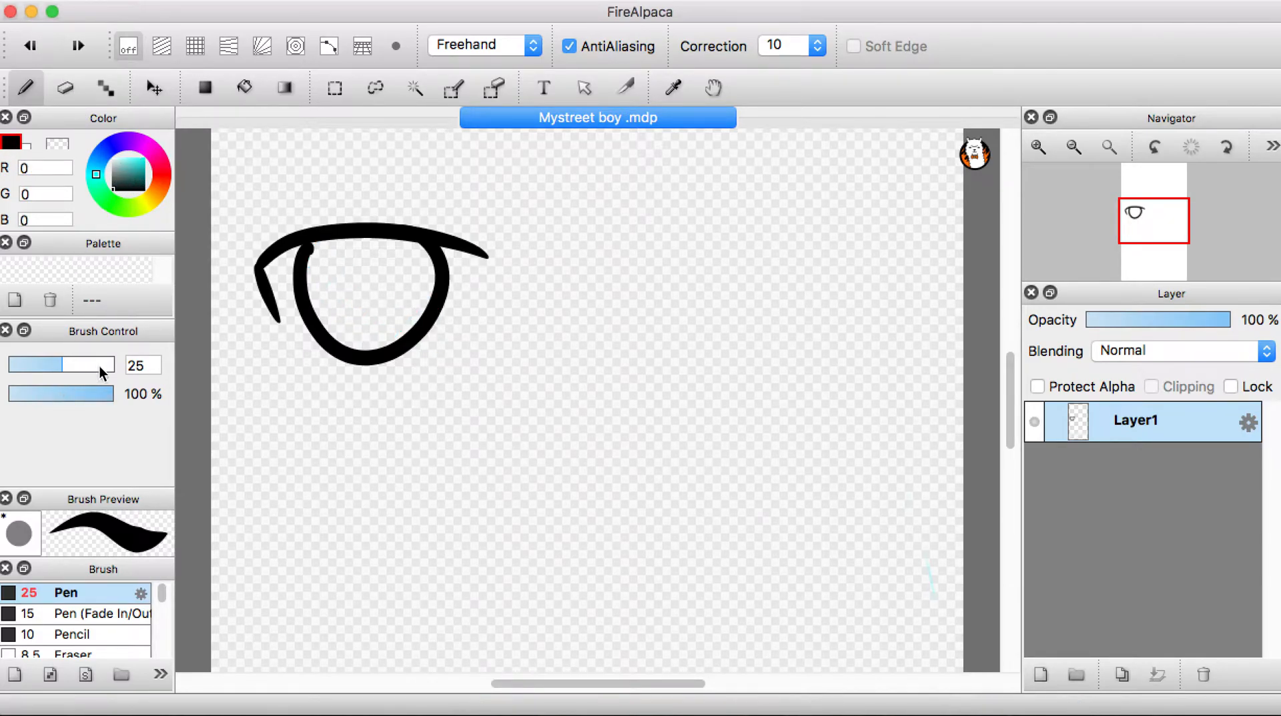
left_click(244, 88)
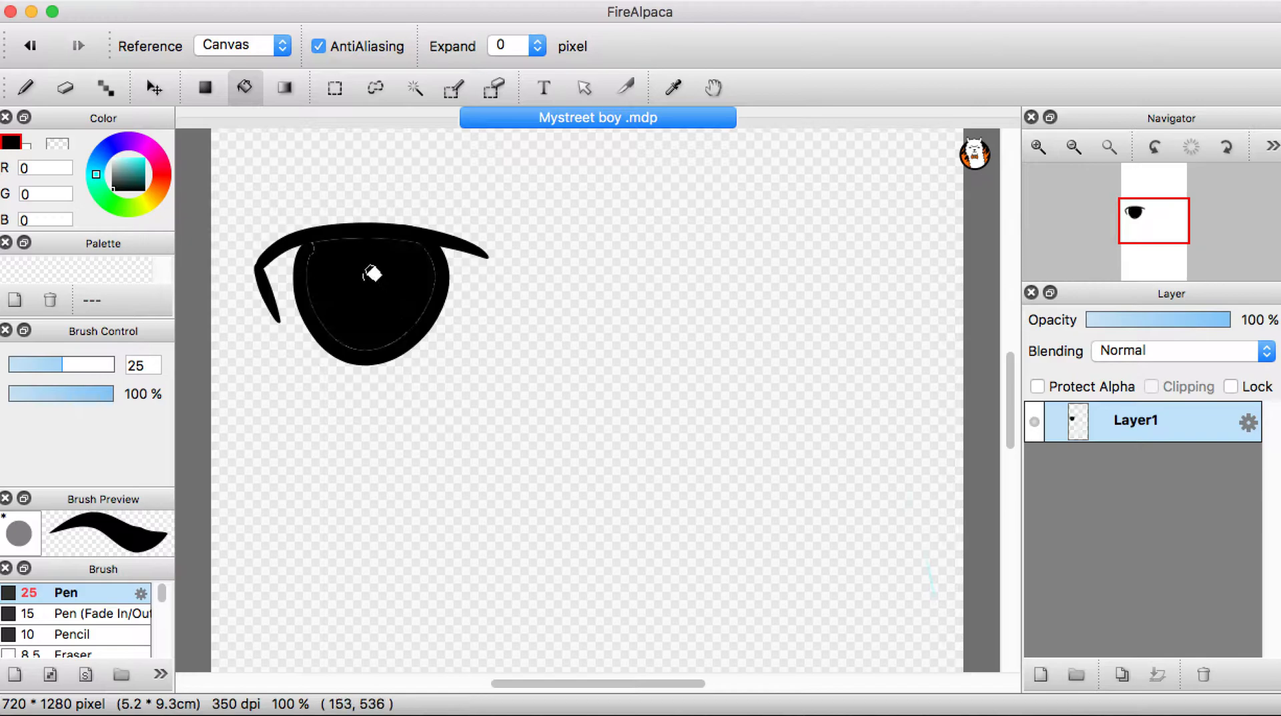
left_click(24, 88)
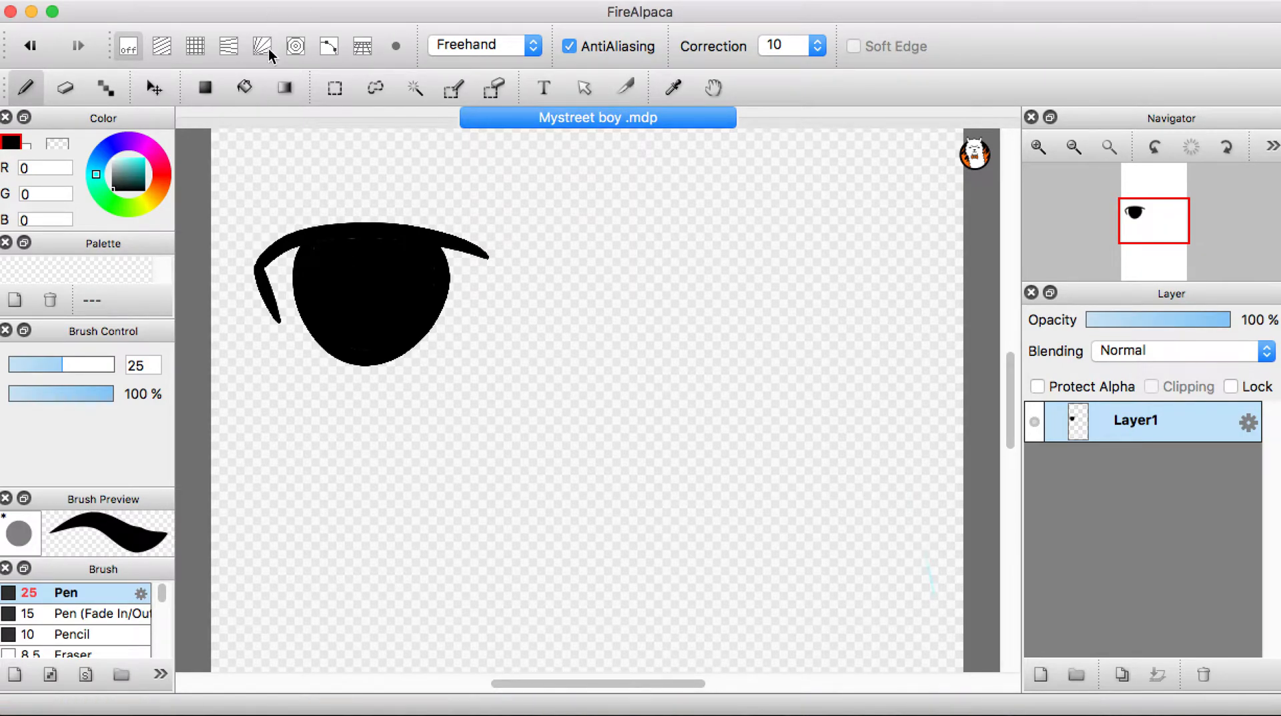
Make a rectangular selection around the first eye
left_click(334, 88)
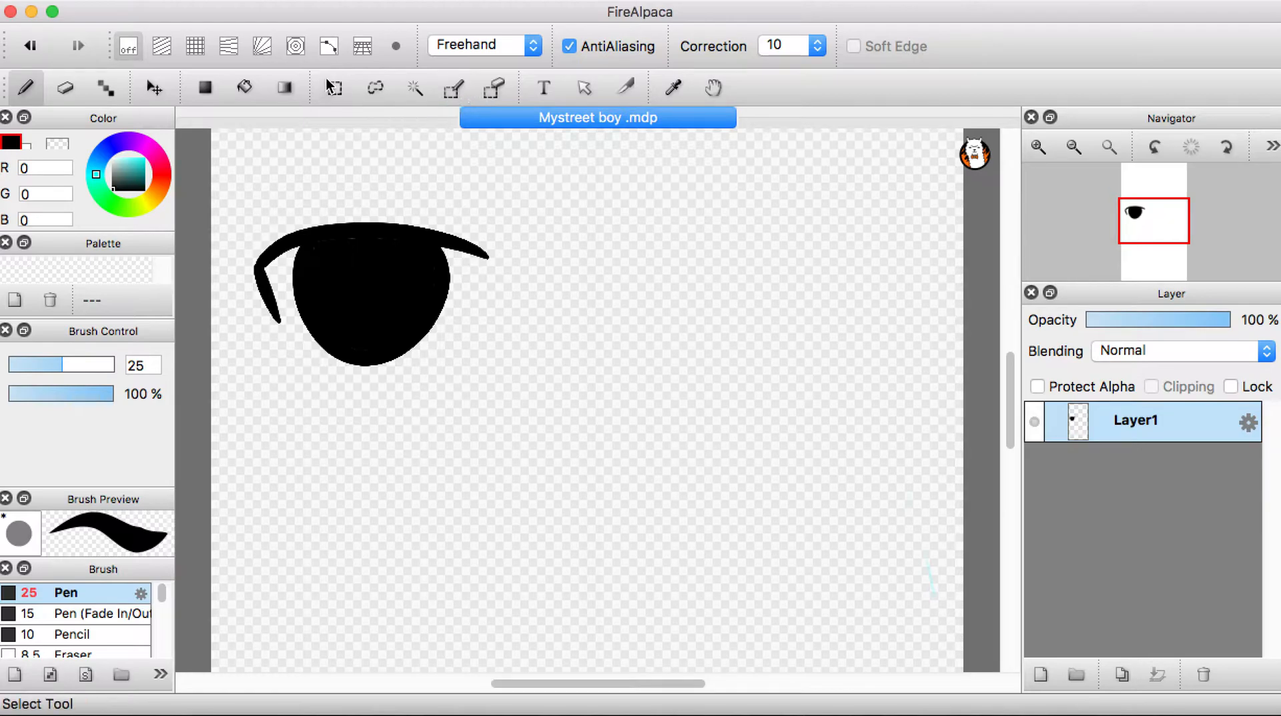
left_click(333, 88)
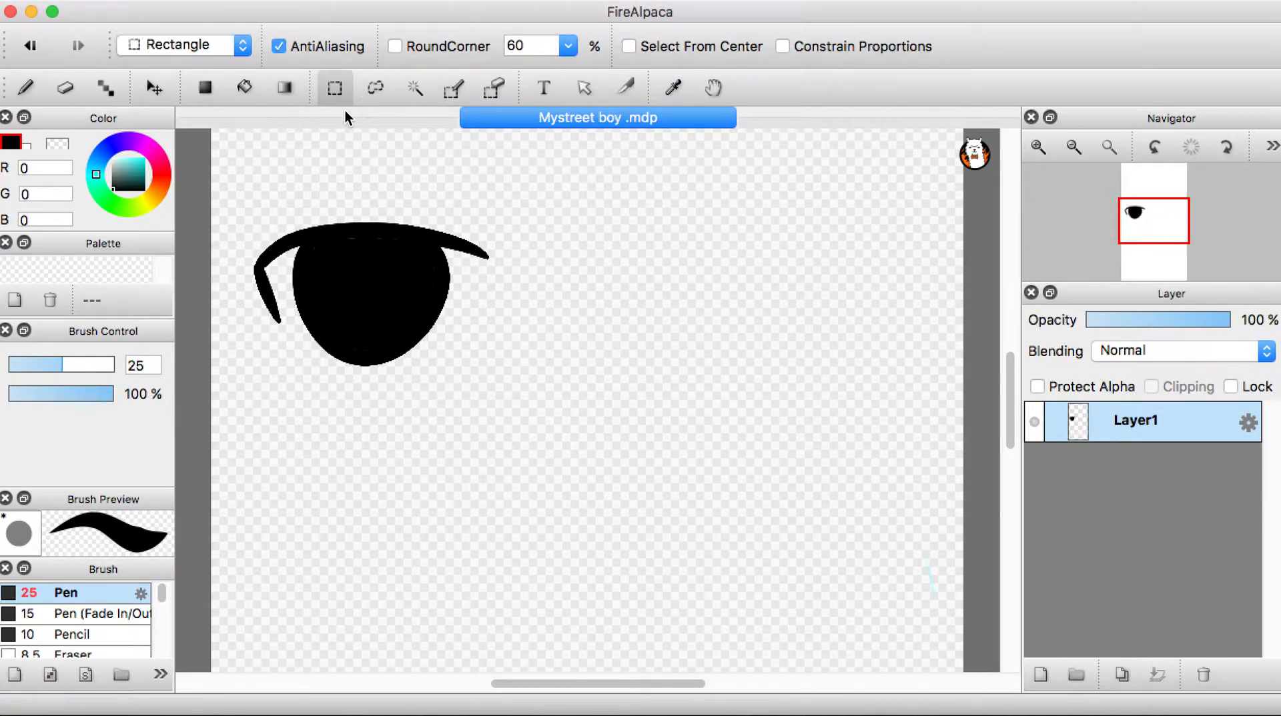
left_click_drag(215, 160, 563, 445)
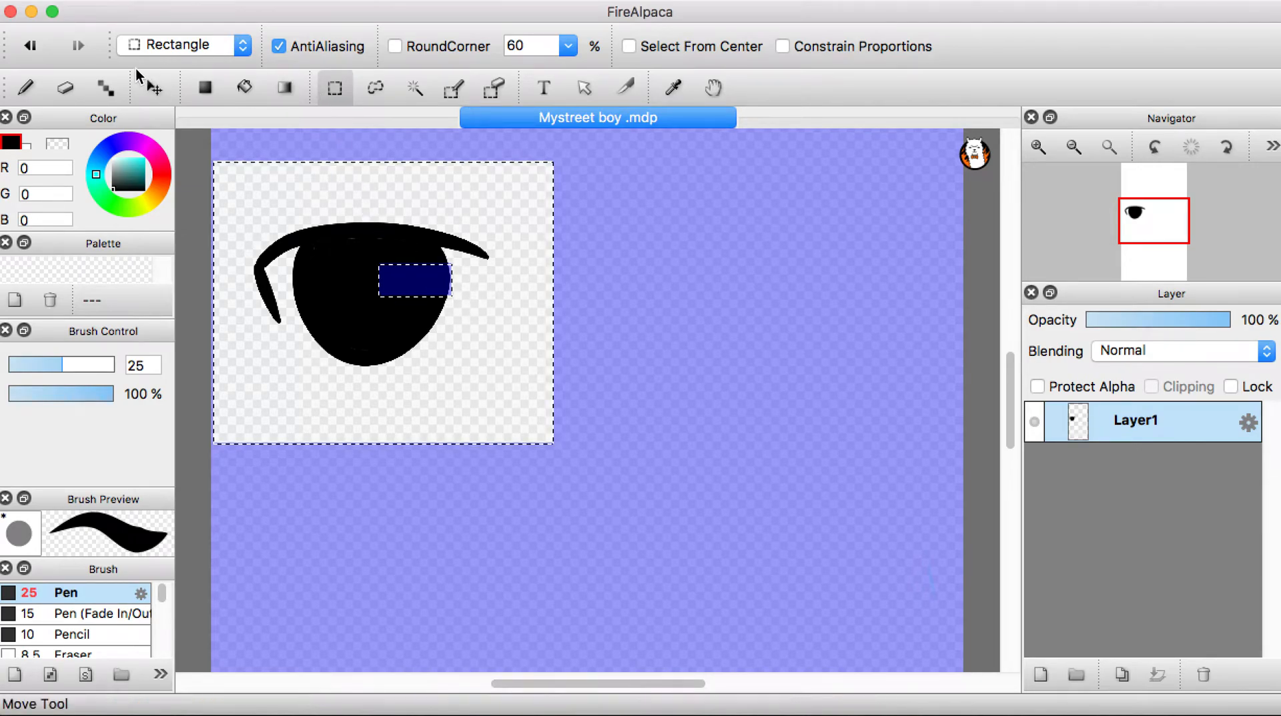
Move a copy of the eye and place it to the right as a second eye
left_click(155, 88)
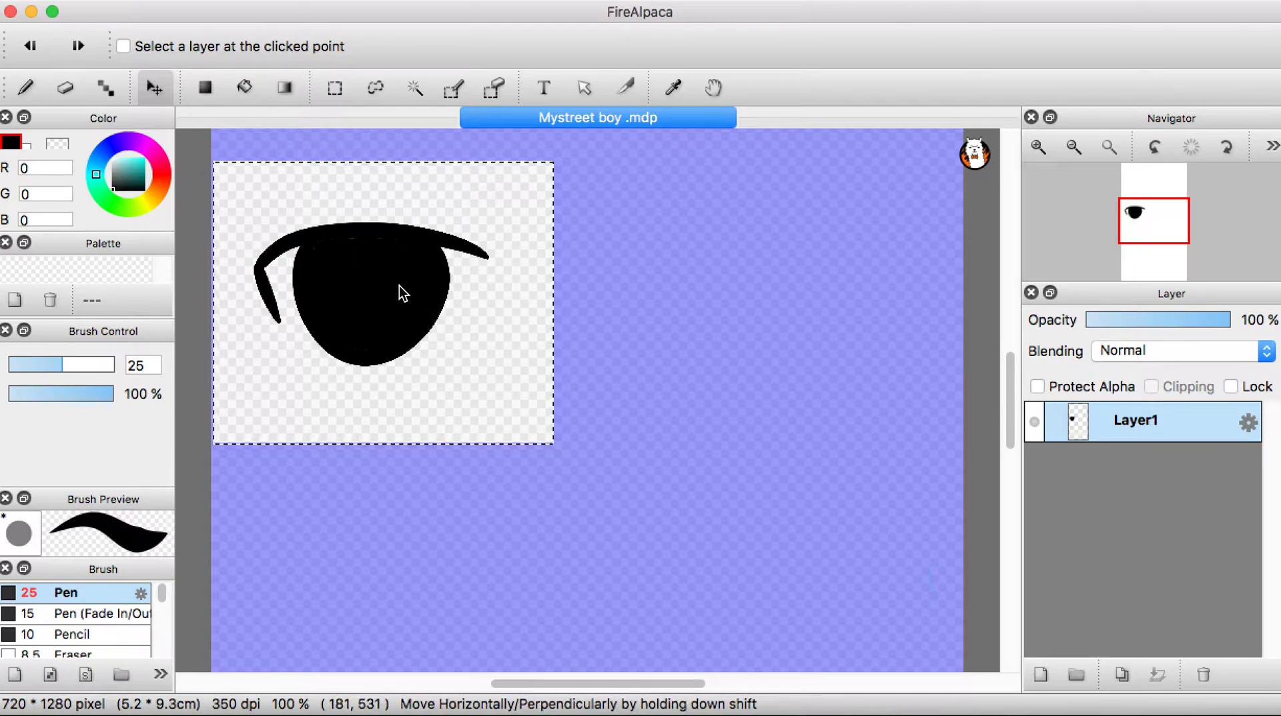
left_click_drag(401, 292, 466, 461)
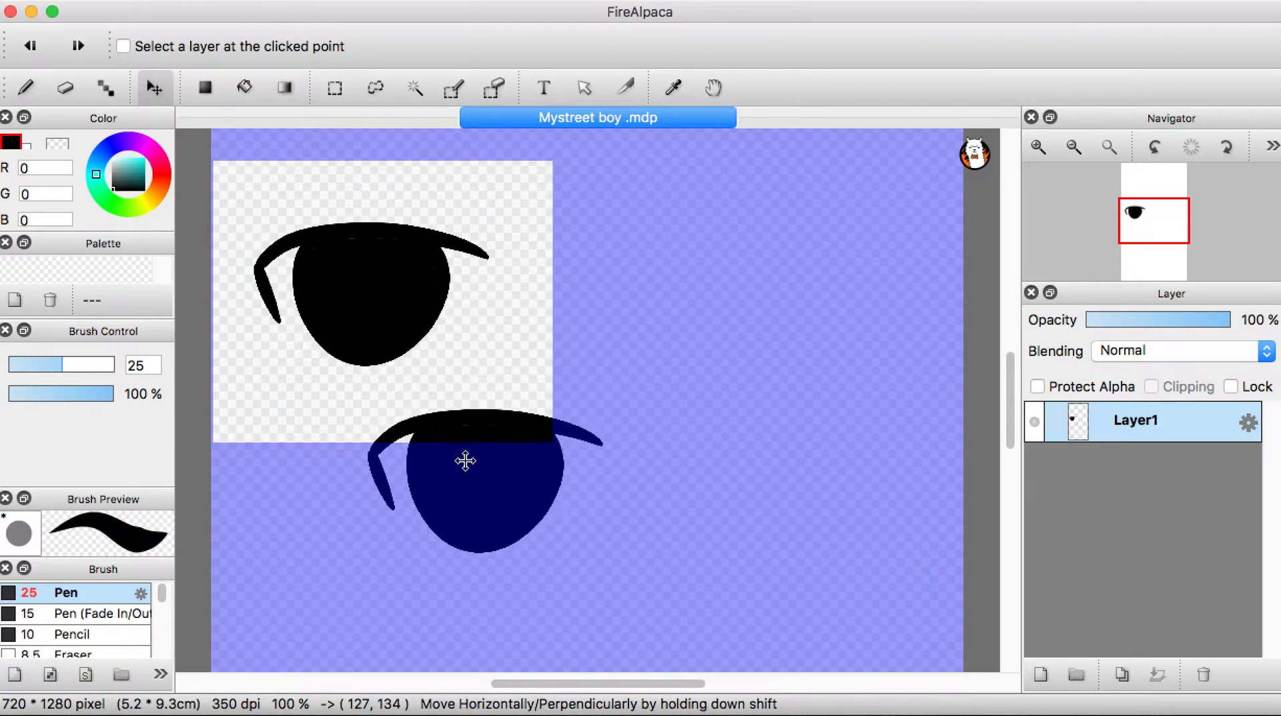
left_click_drag(465, 462, 685, 275)
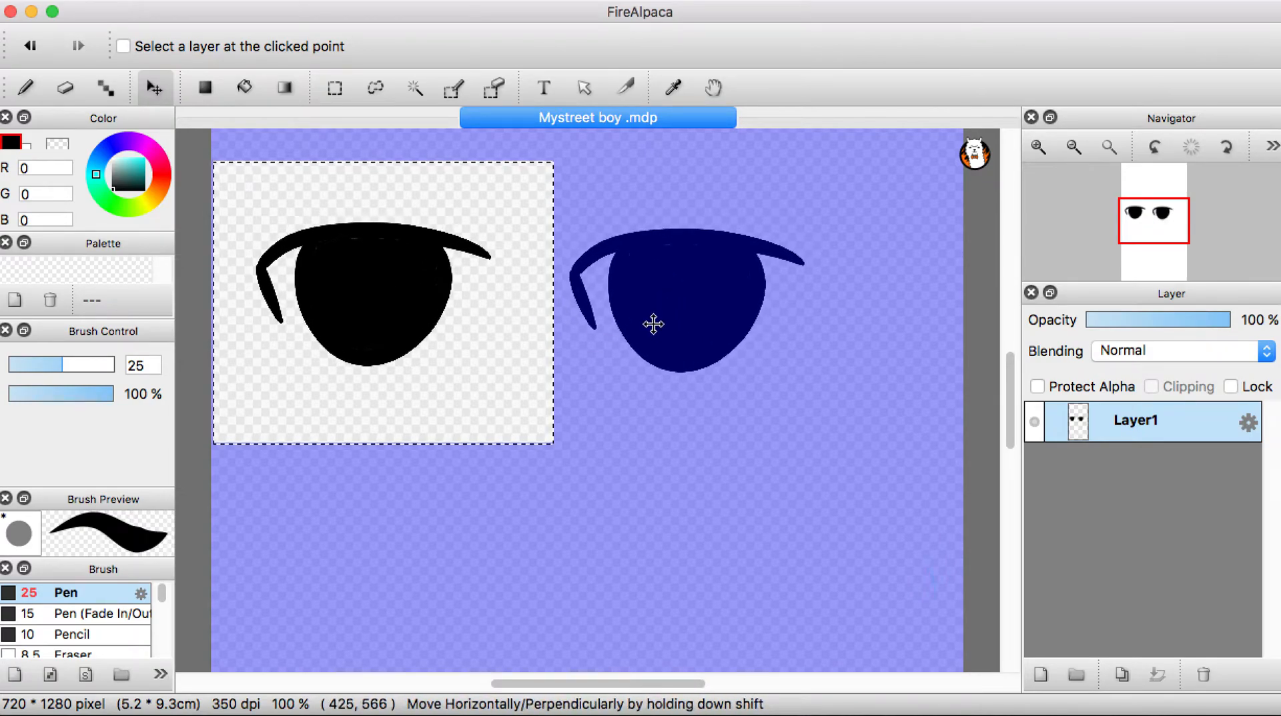
Clear the selection and duplicate the layer holding the eyes
left_click(493, 88)
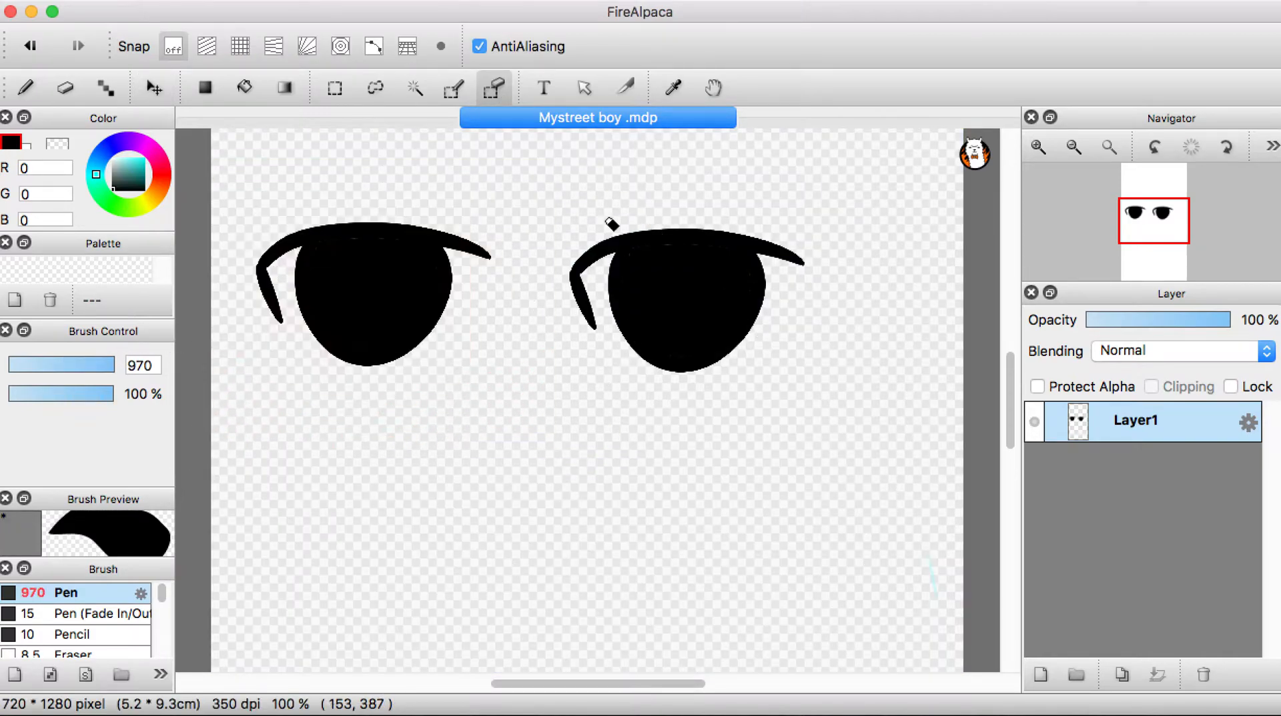
left_click(24, 89)
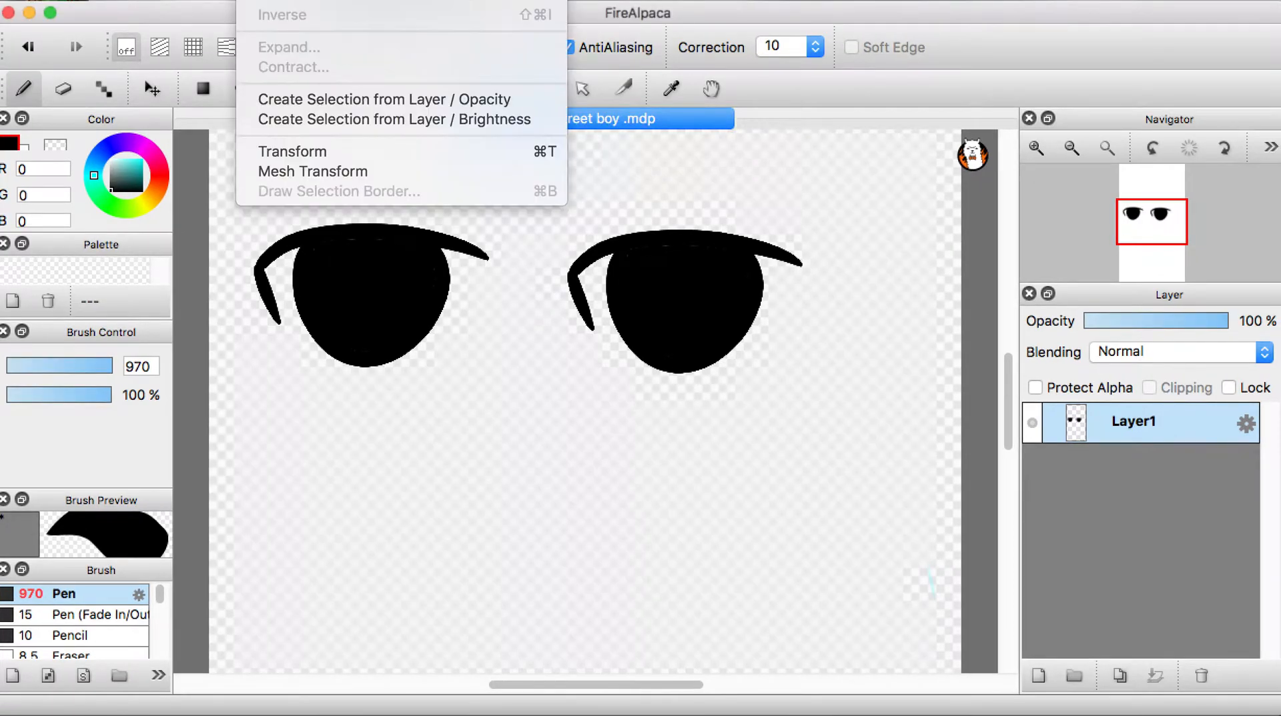
mouse_move(292, 152)
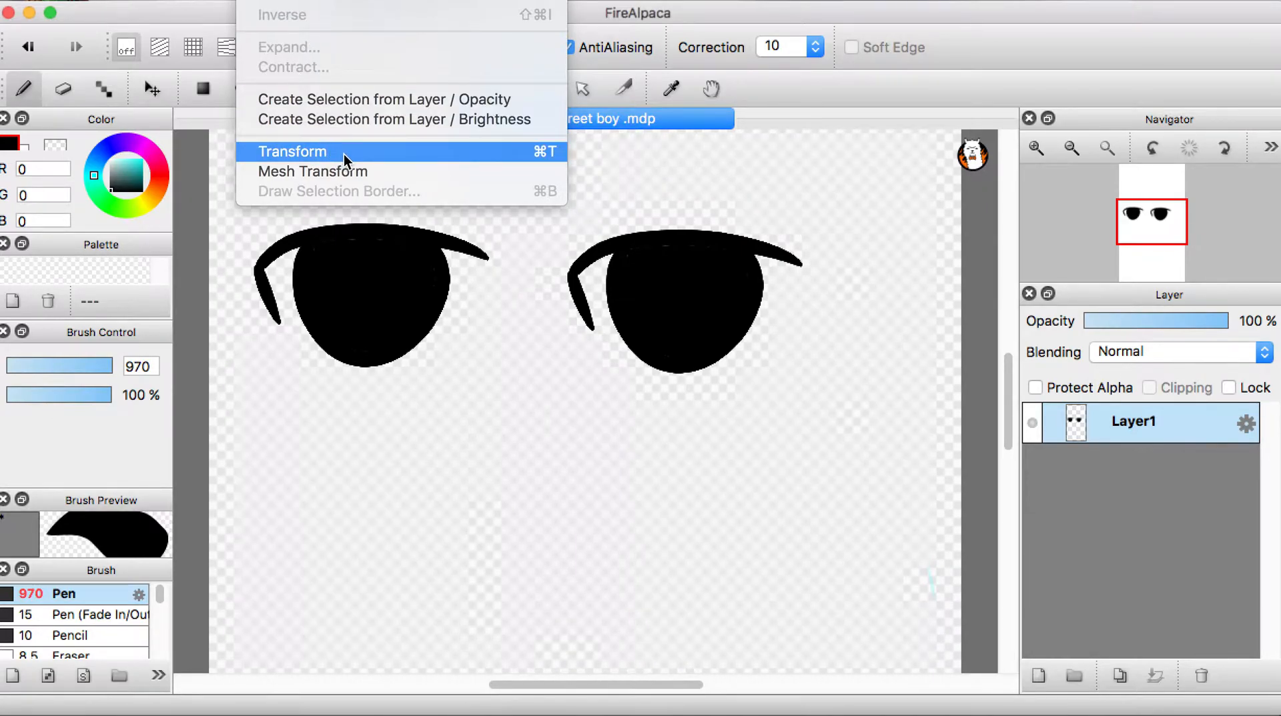
mouse_move(388, 287)
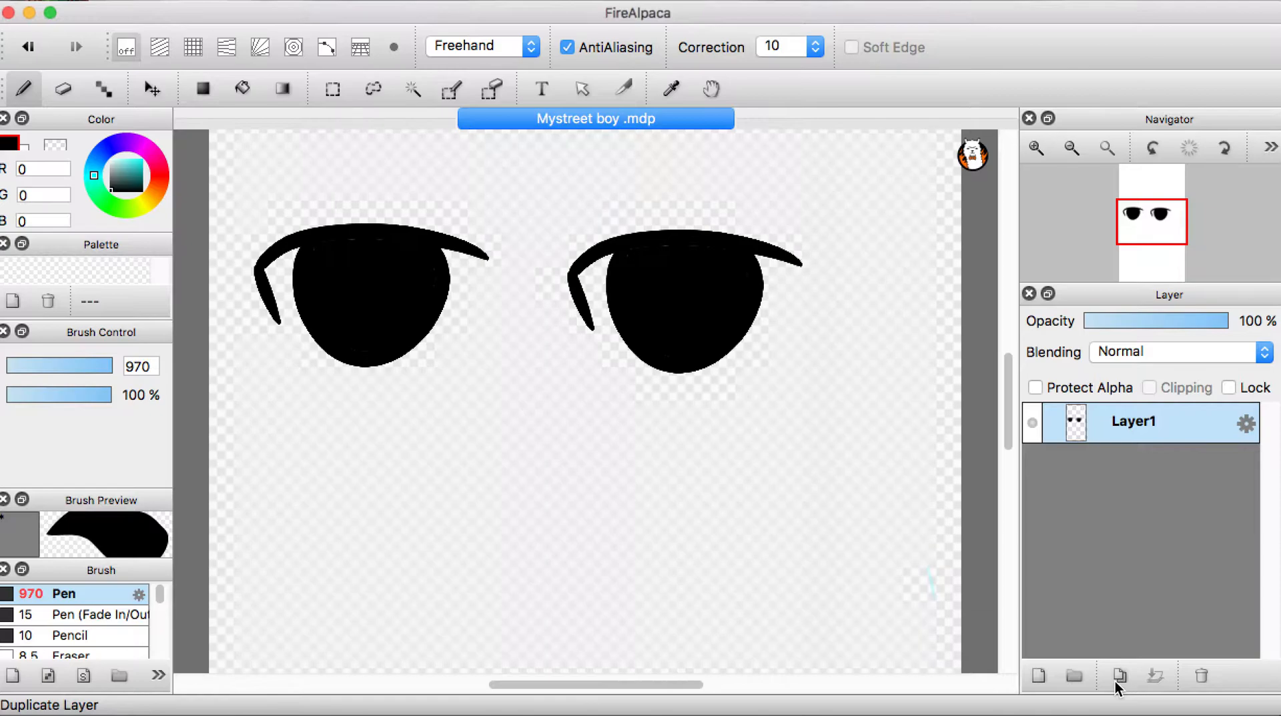
left_click(1120, 675)
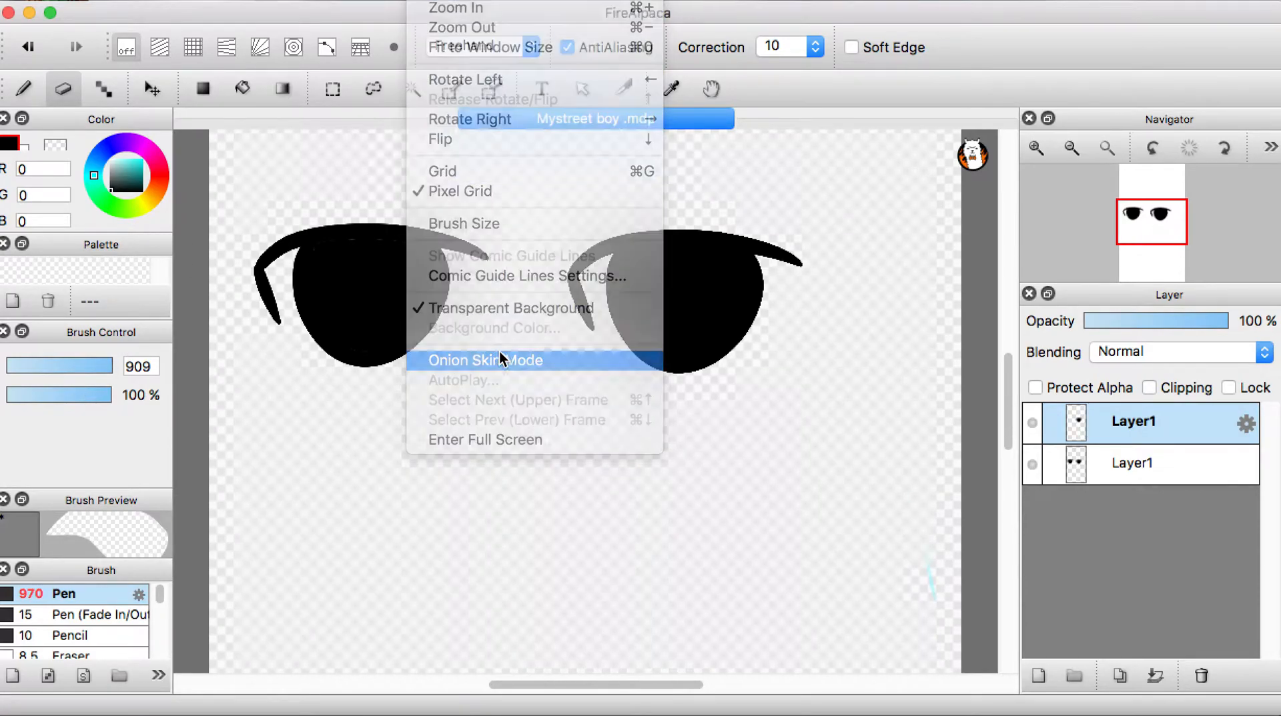
Enable Onion Skin Mode so the lower layer shows as a pink guide
left_click(486, 360)
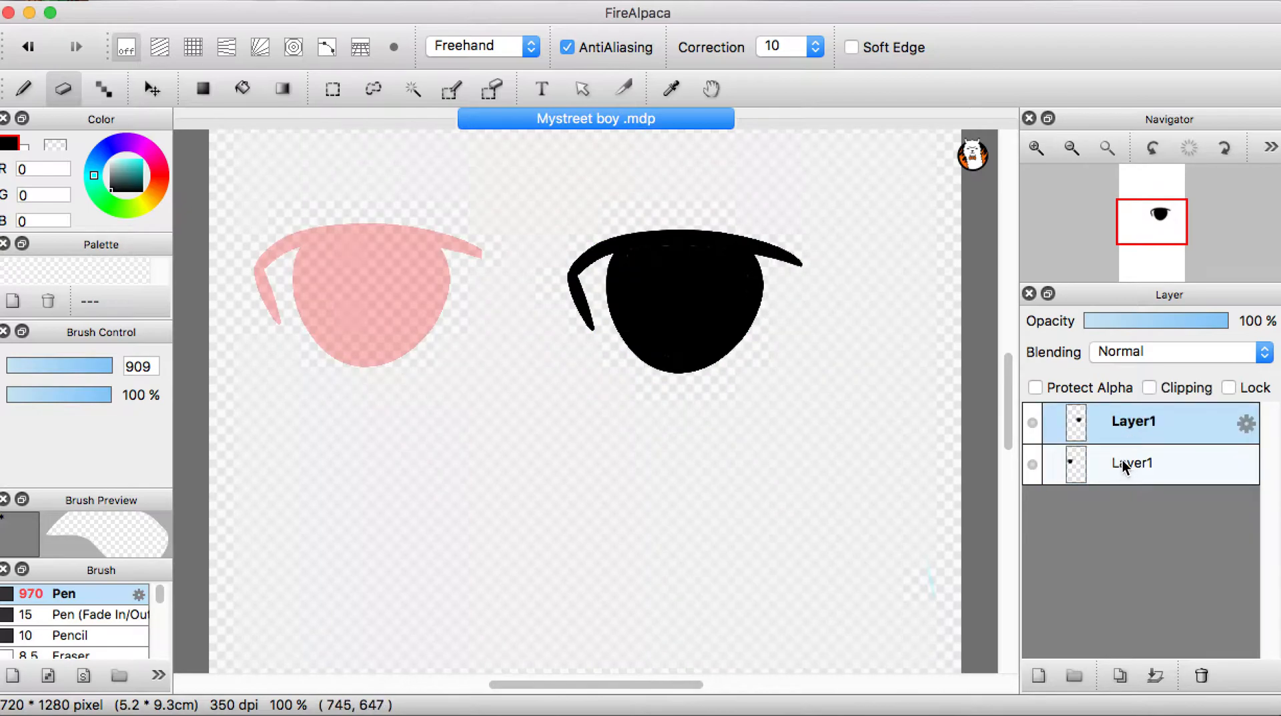
left_click(1131, 464)
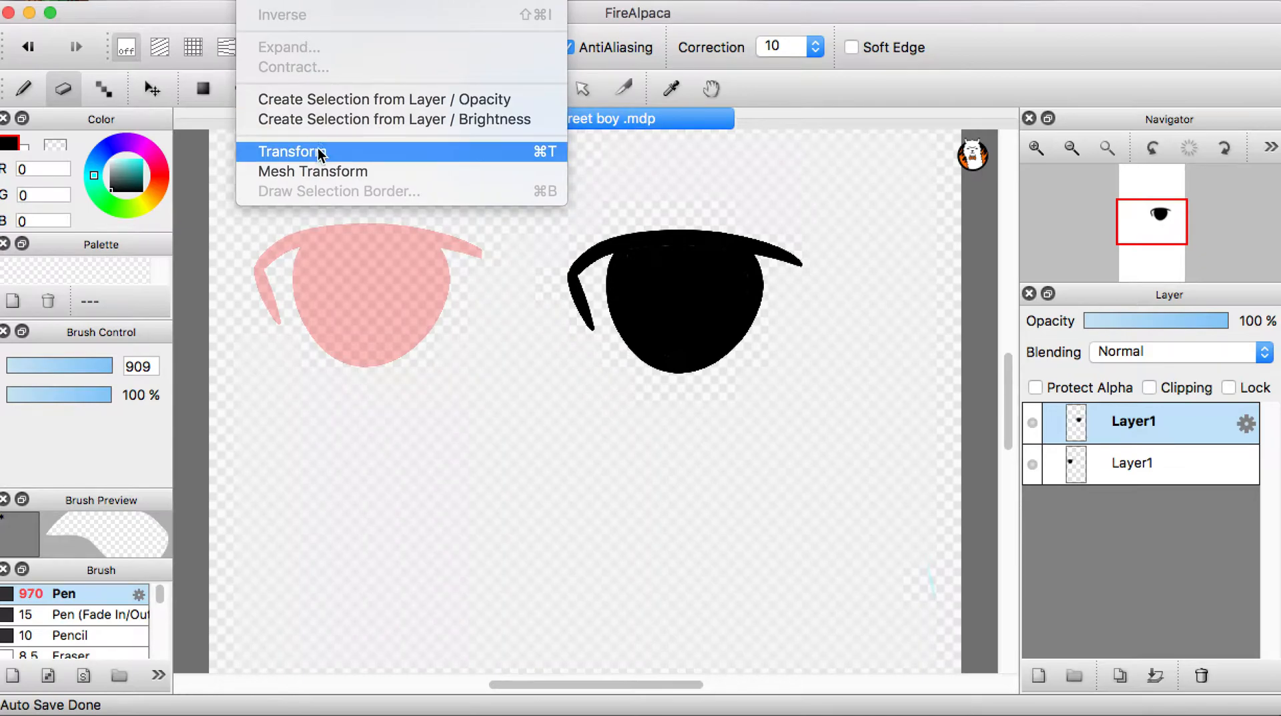
Start a transform on the upper eye and position the mirrored eye on the right
left_click(294, 153)
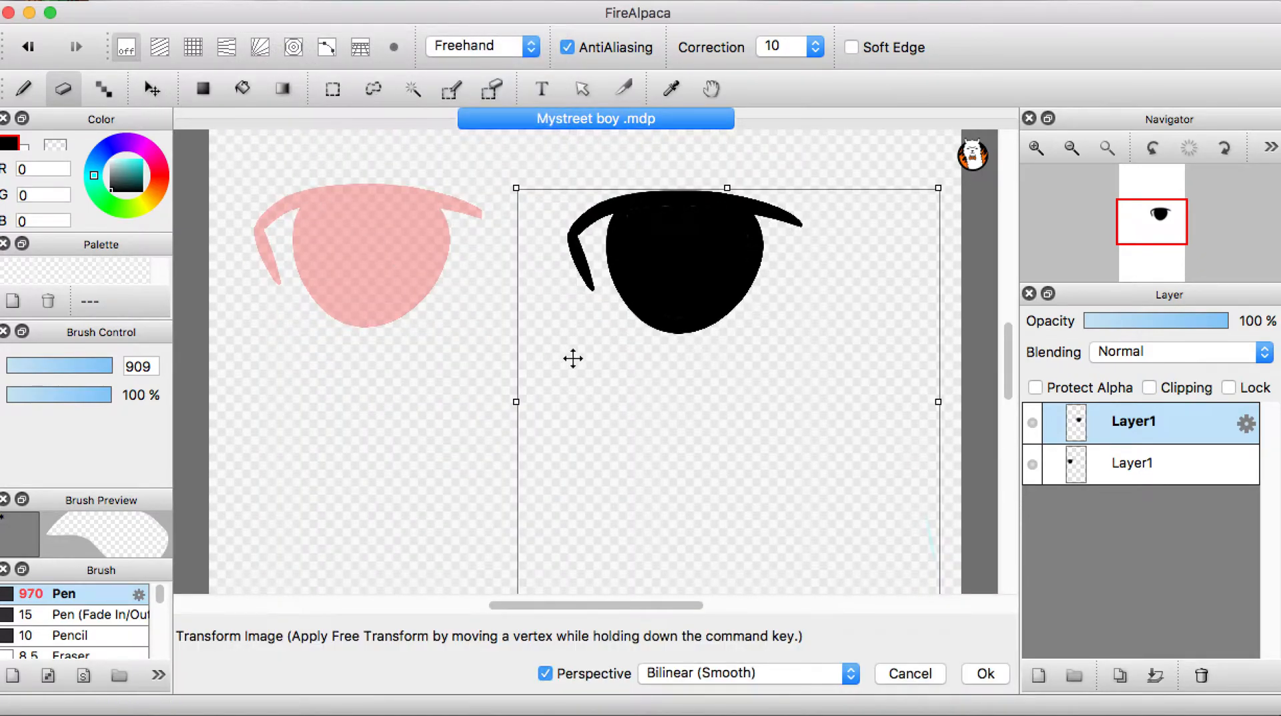
mouse_move(691, 365)
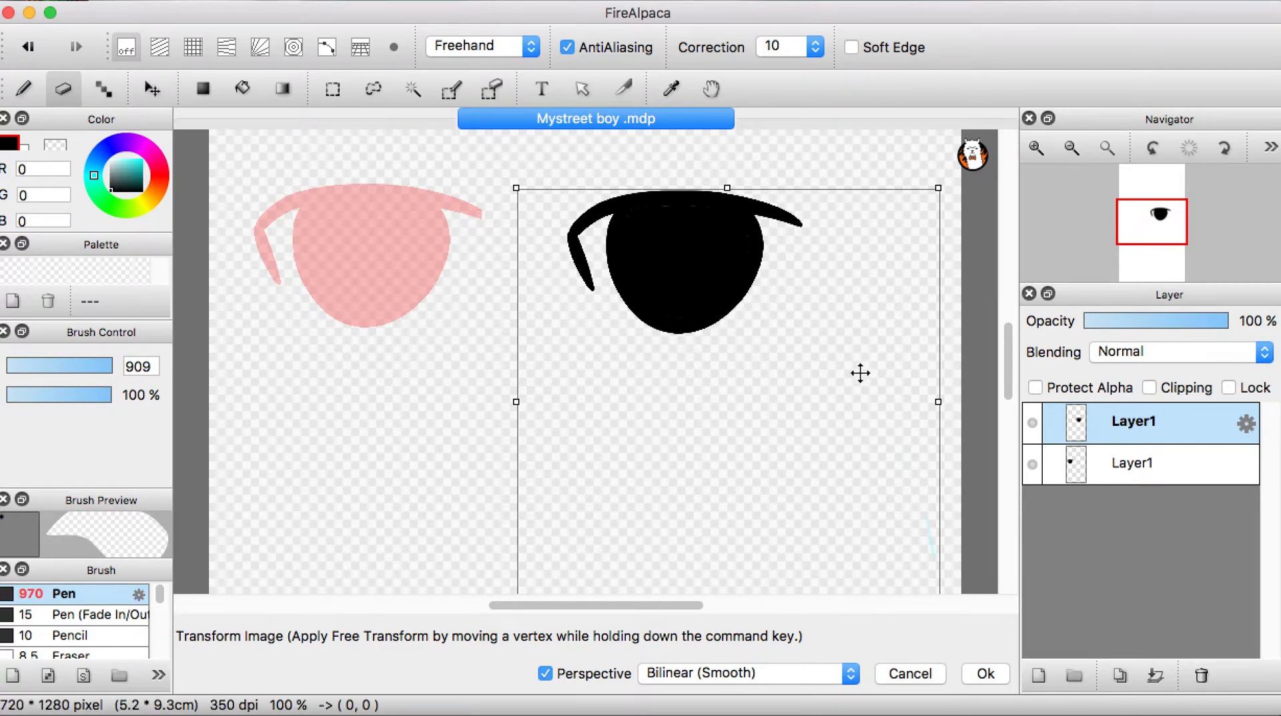
mouse_move(532, 401)
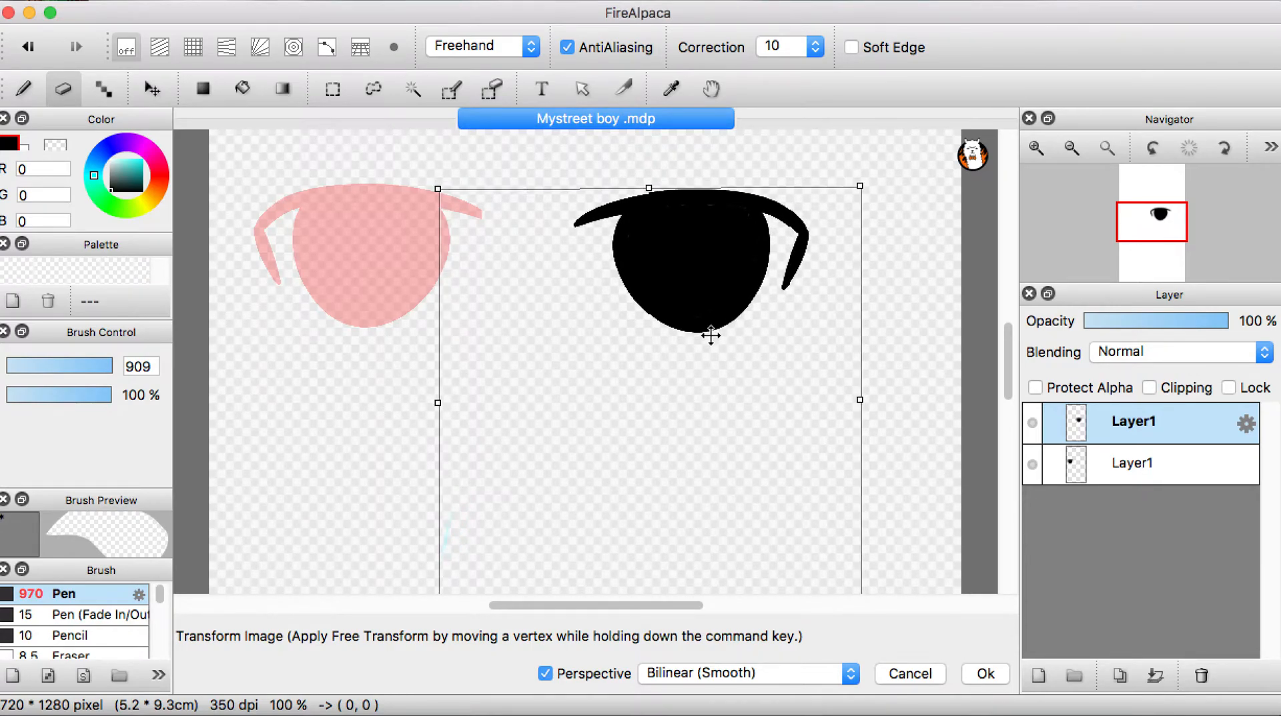
left_click_drag(712, 335, 708, 290)
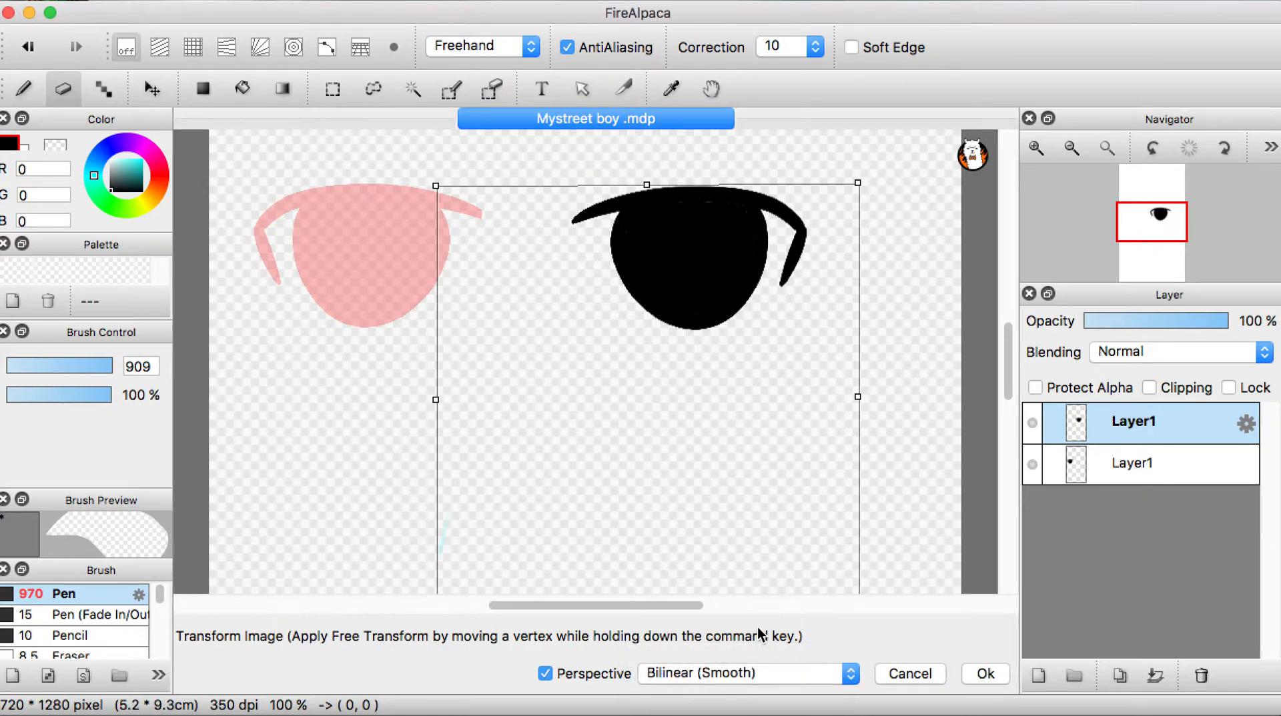
Set resampling to Bicubic (Sharp) and apply the mirrored eye transform
left_click(746, 674)
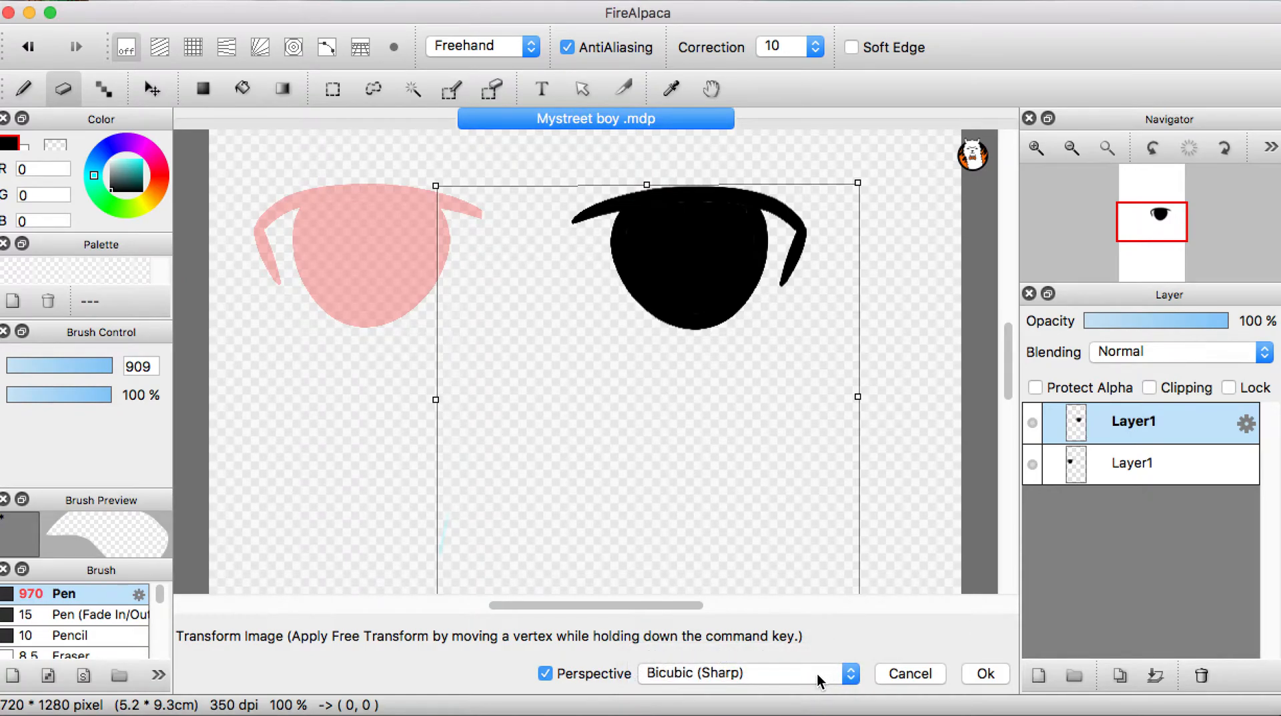
left_click(746, 674)
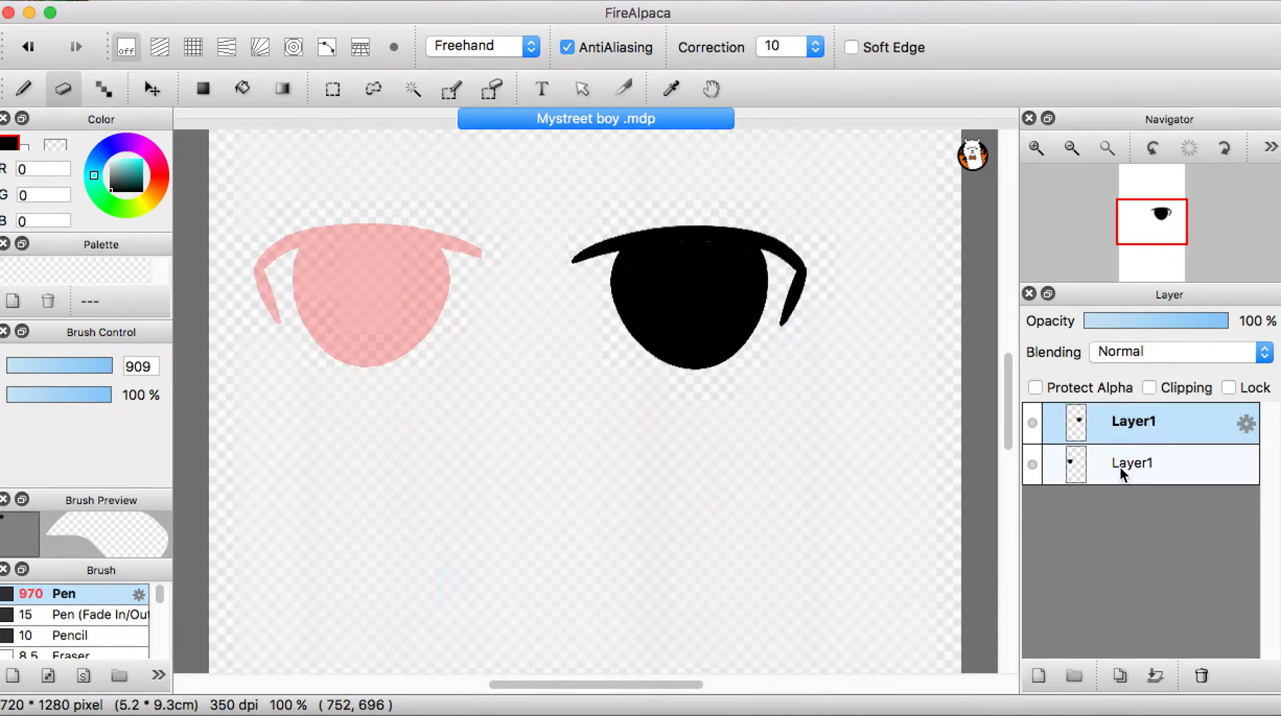
left_click(1156, 675)
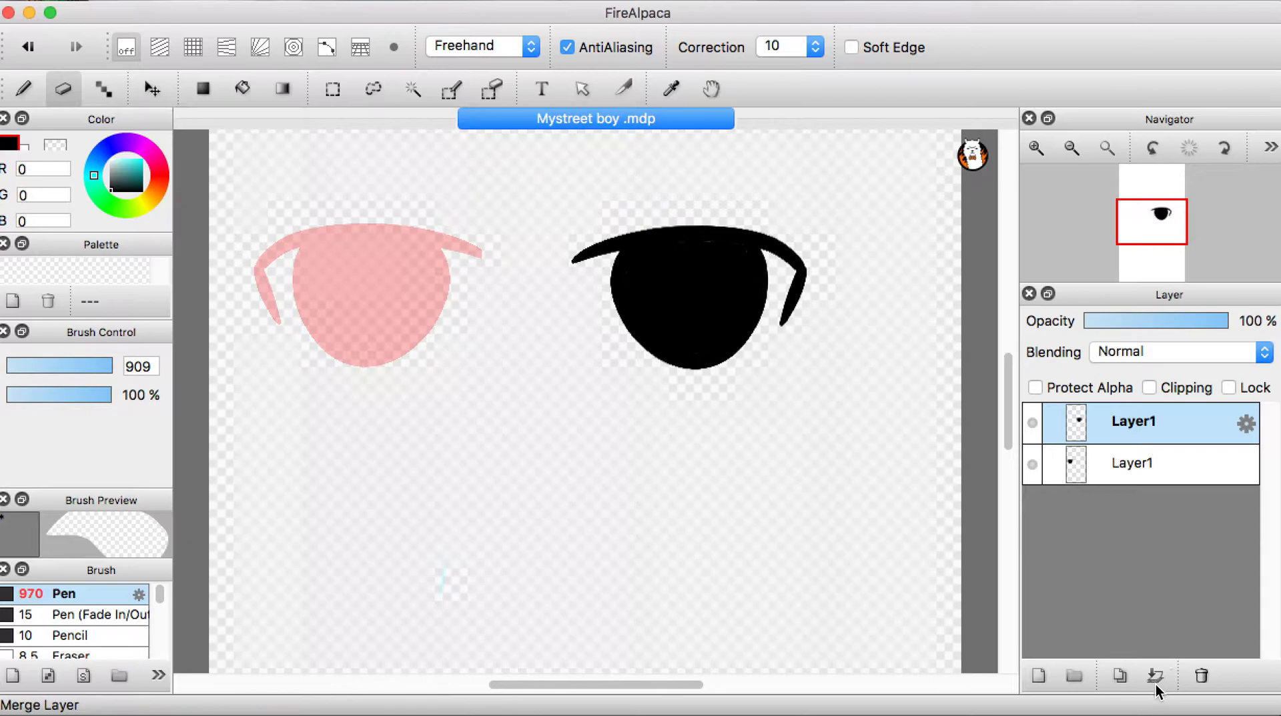
Merge both eye layers into one, turn off Protect Alpha and set pen size 5.7
left_click(1155, 675)
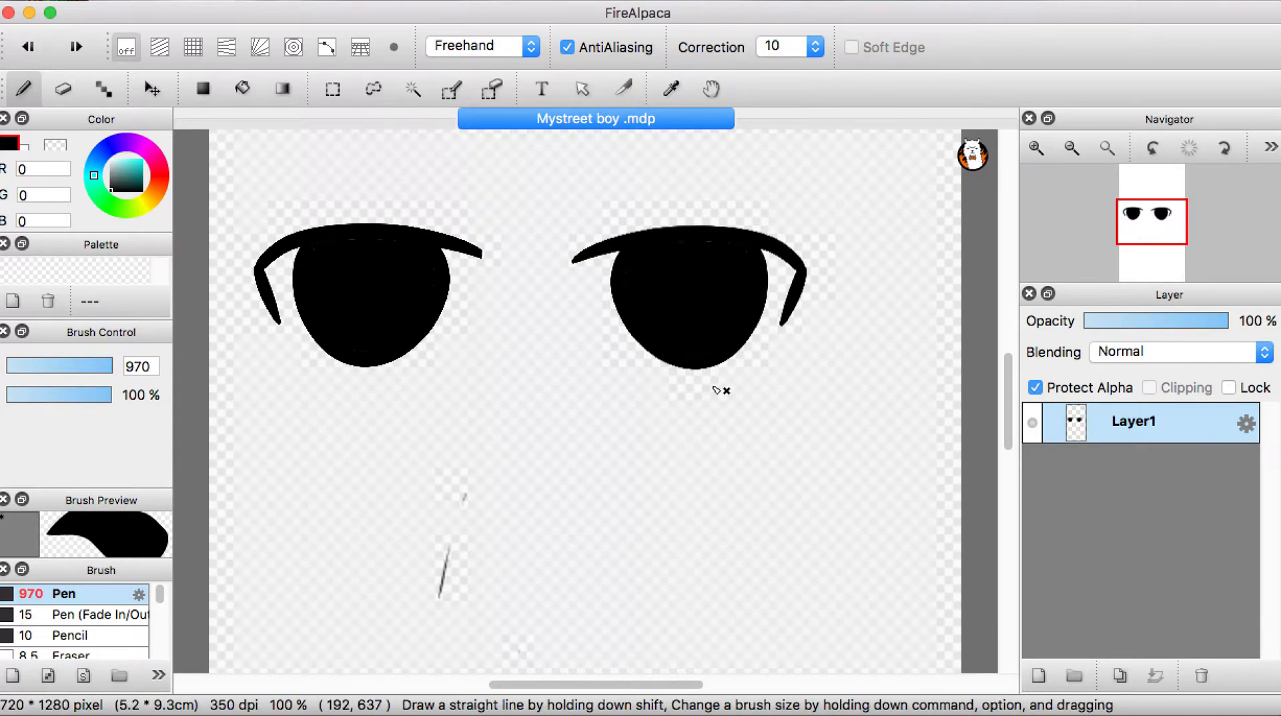
left_click(63, 88)
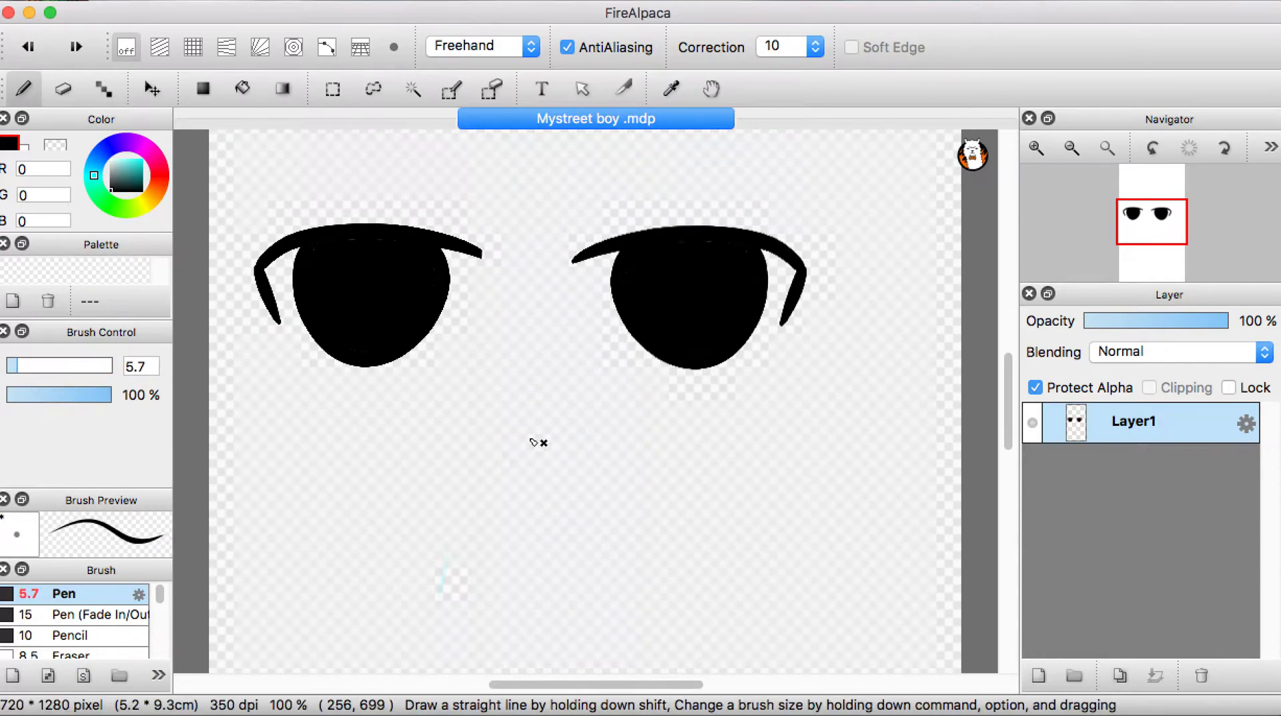
mouse_move(451, 177)
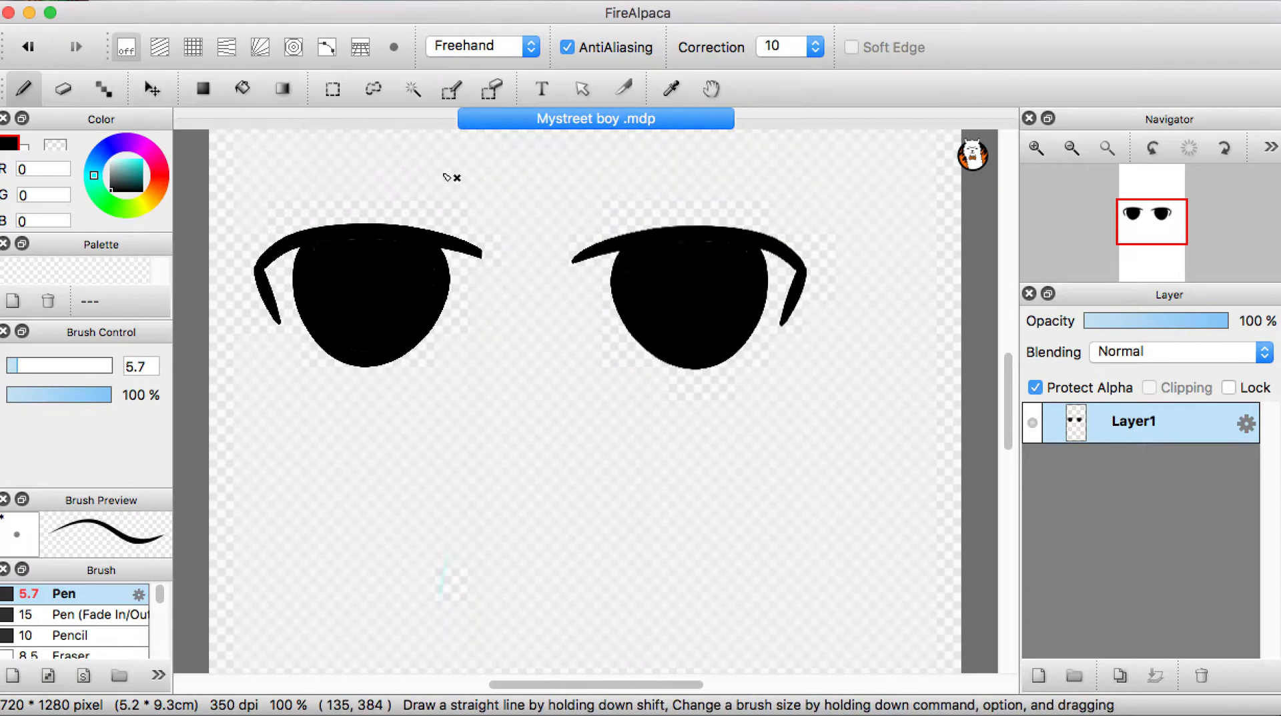
left_click(1034, 387)
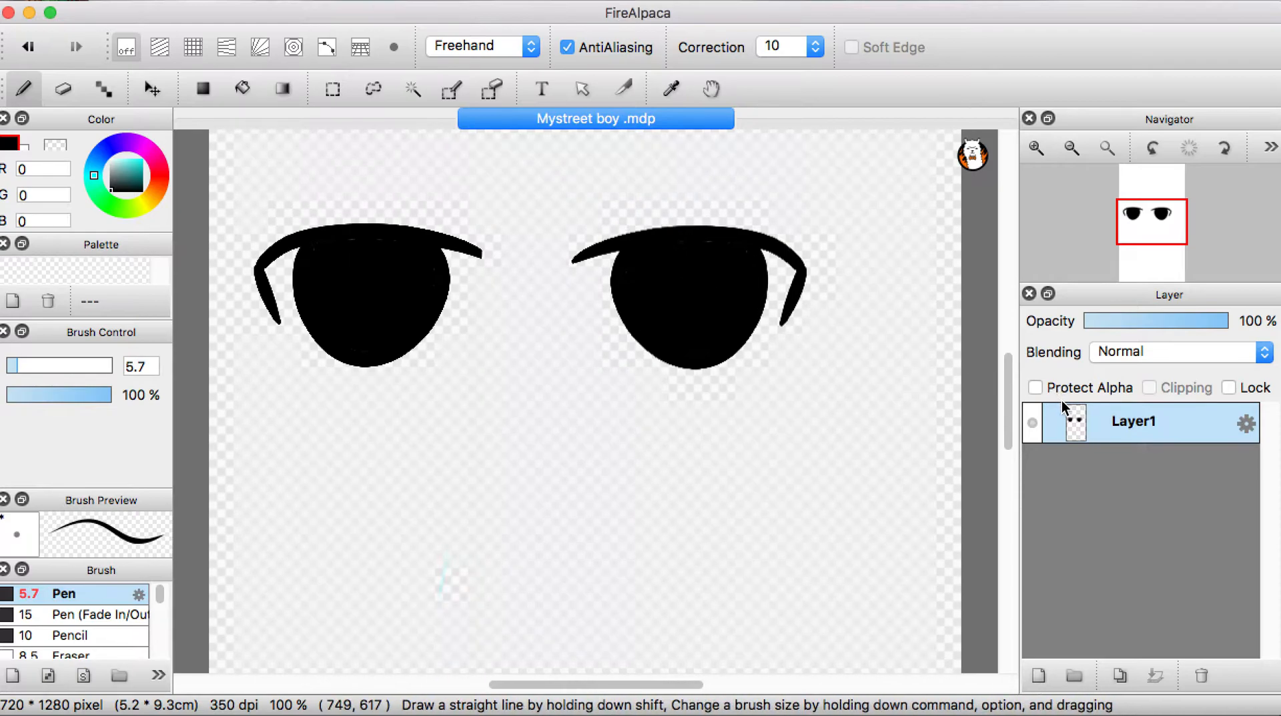
left_click(1035, 387)
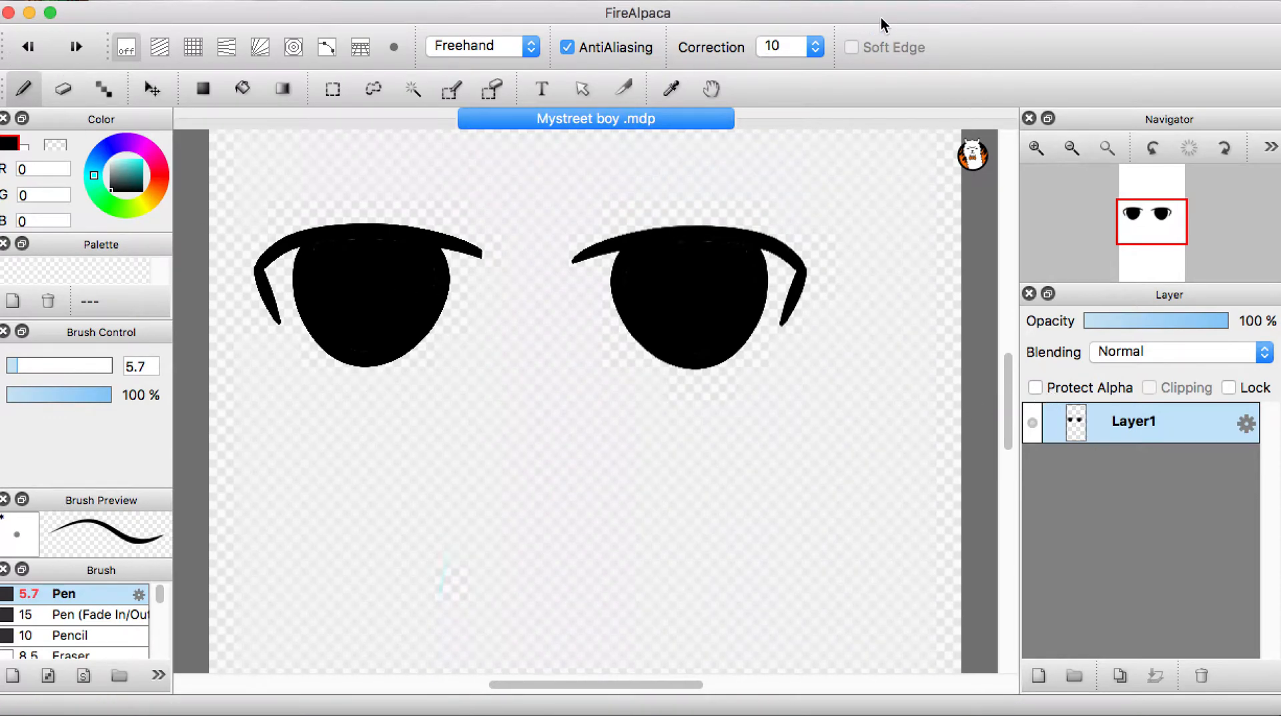
Set Correction to 7, pick white and paint a highlight dot in the left eye
left_click(814, 52)
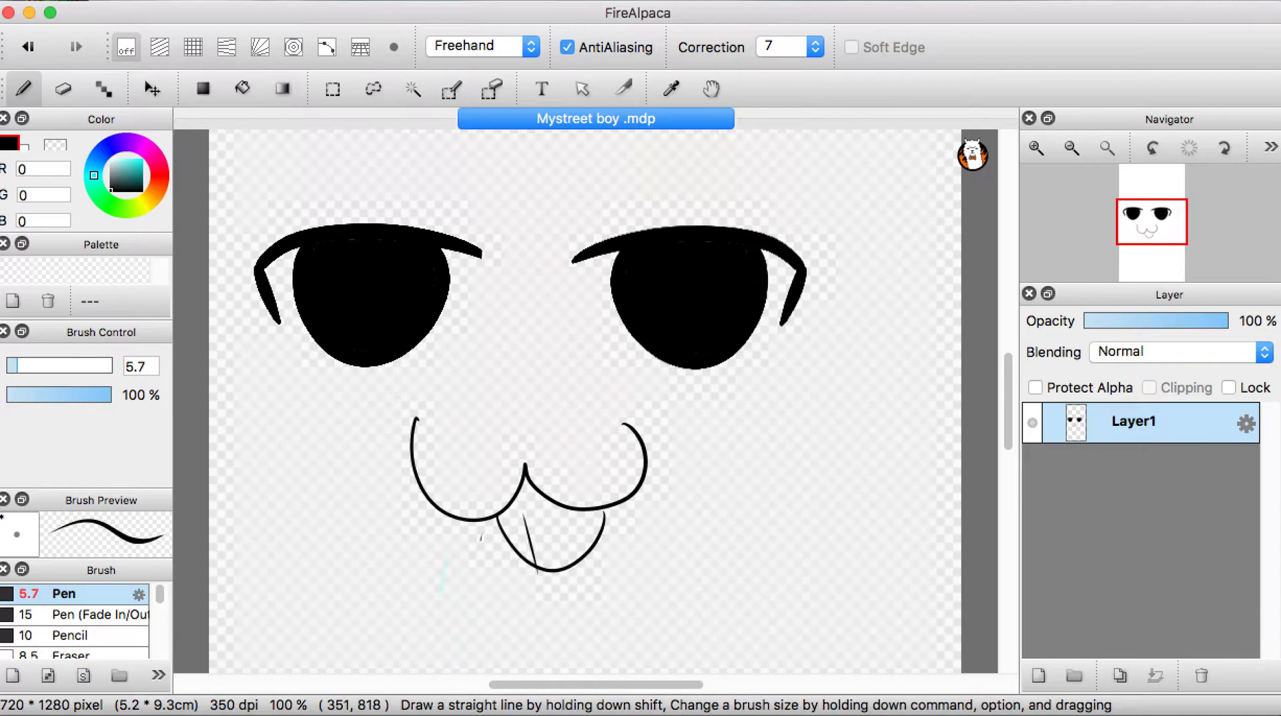
left_click(128, 176)
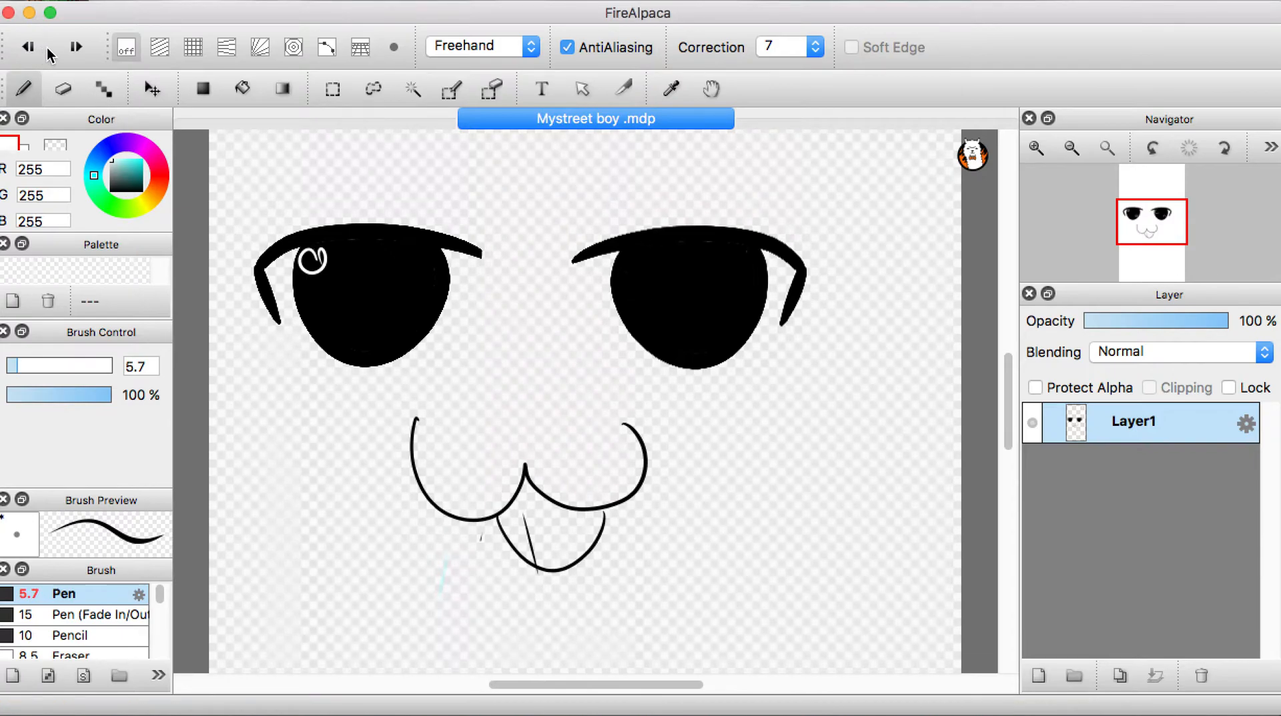
left_click_drag(24, 366, 81, 365)
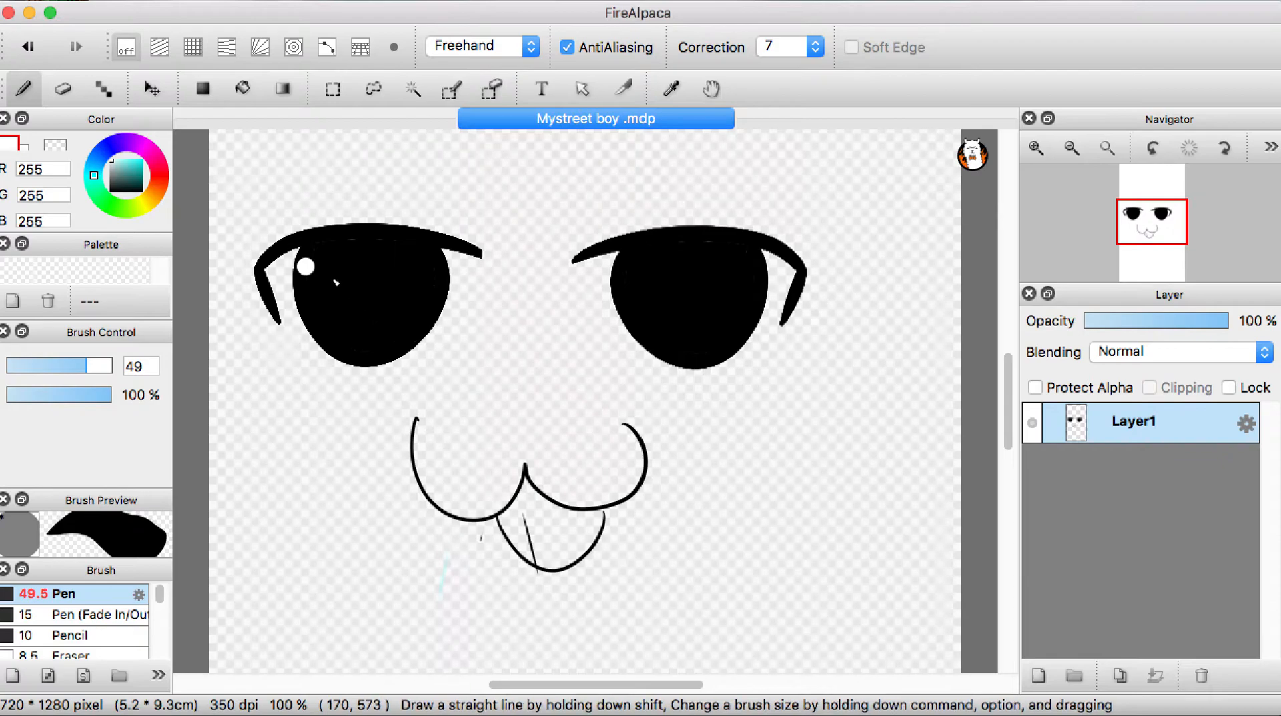
Undo the highlight, pick teal and paint irises in both eyes
left_click(122, 181)
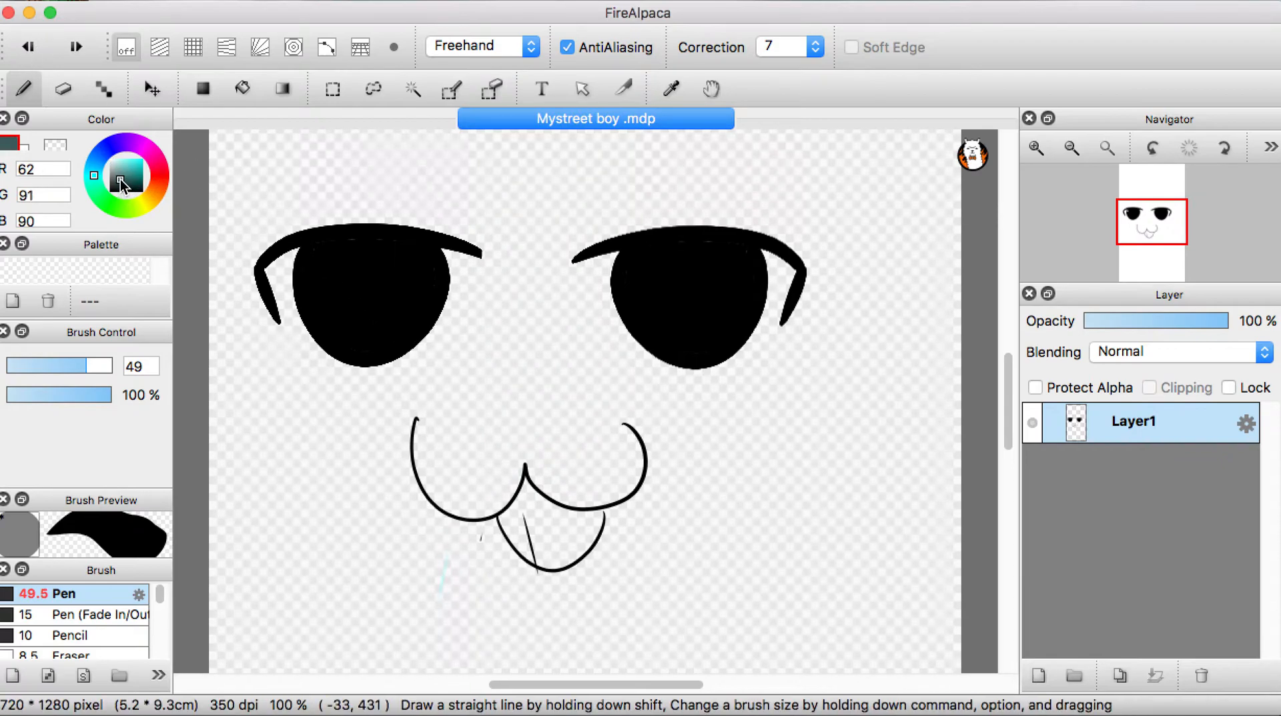
left_click(129, 173)
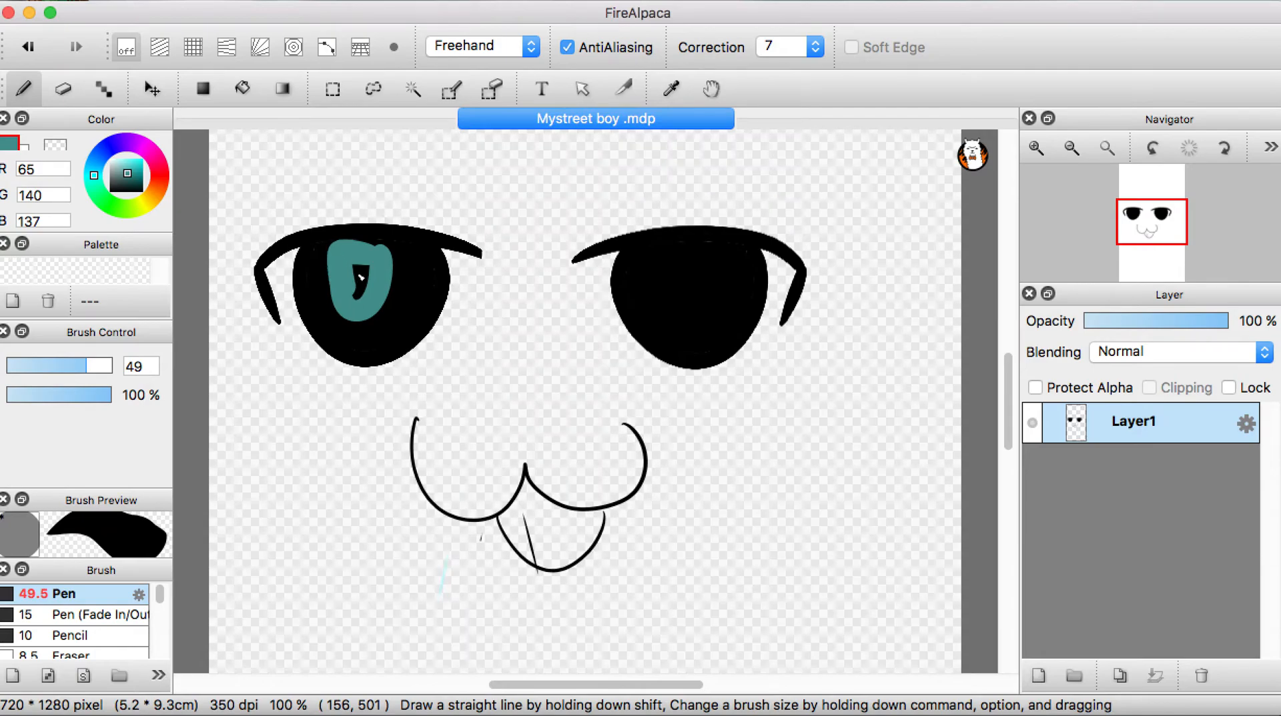
left_click_drag(685, 246, 703, 311)
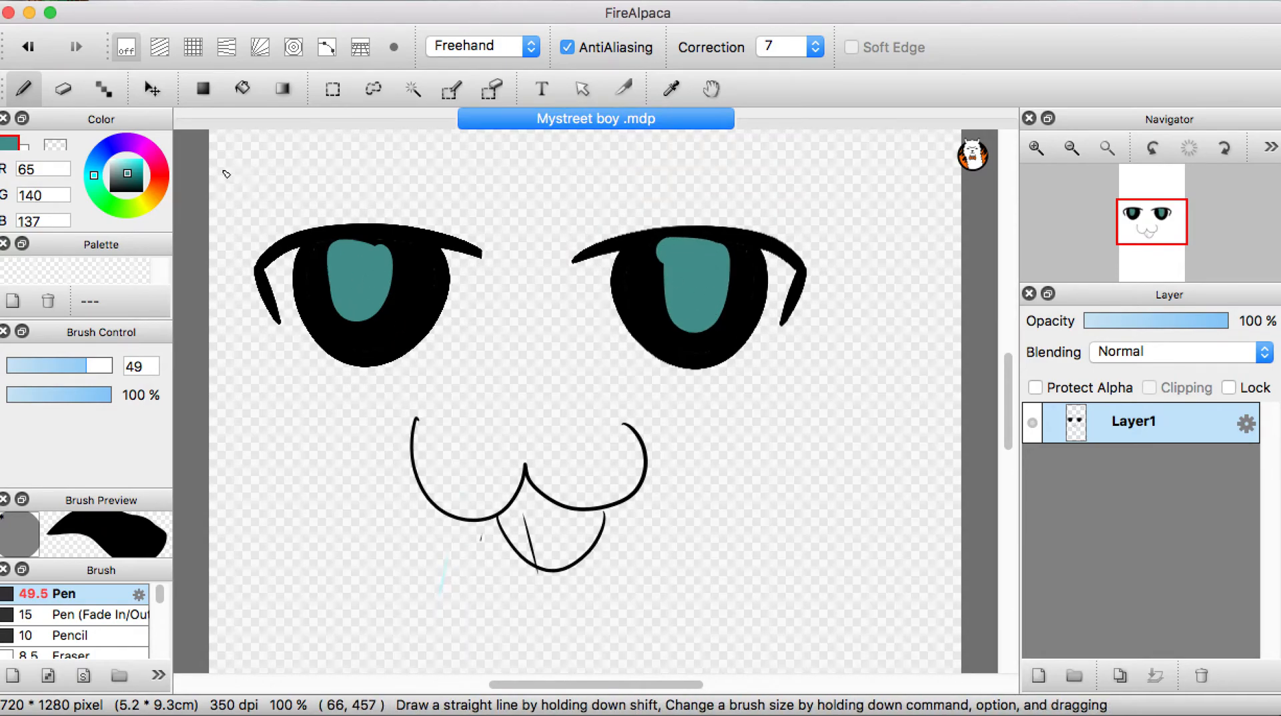
left_click_drag(318, 248, 382, 308)
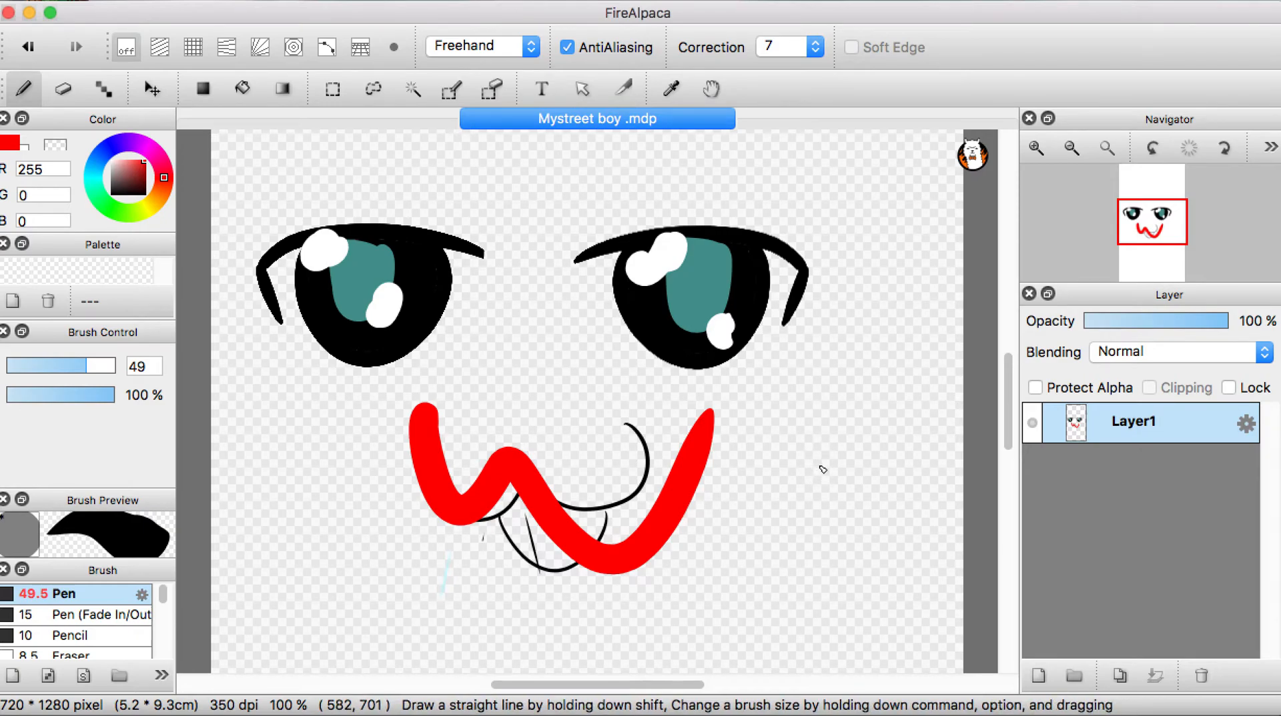
mouse_move(825, 468)
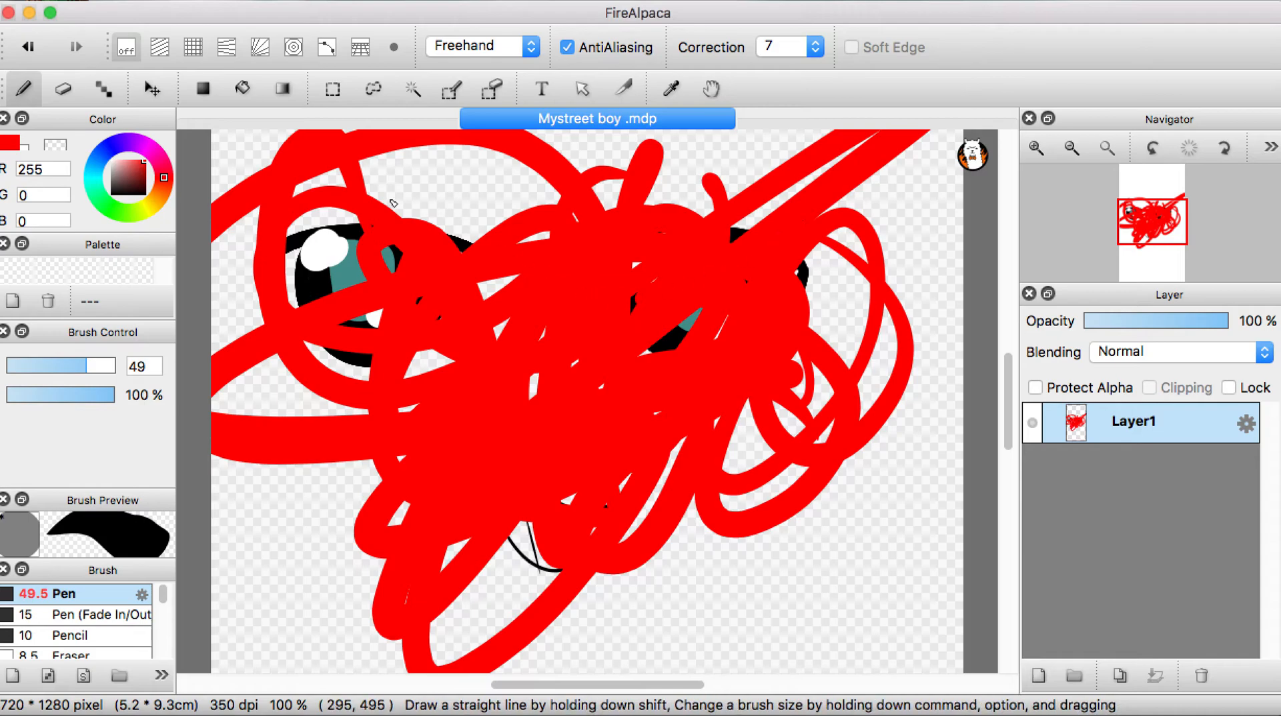
Undo the coloured strokes and switch the paint colour back to black
left_click(26, 47)
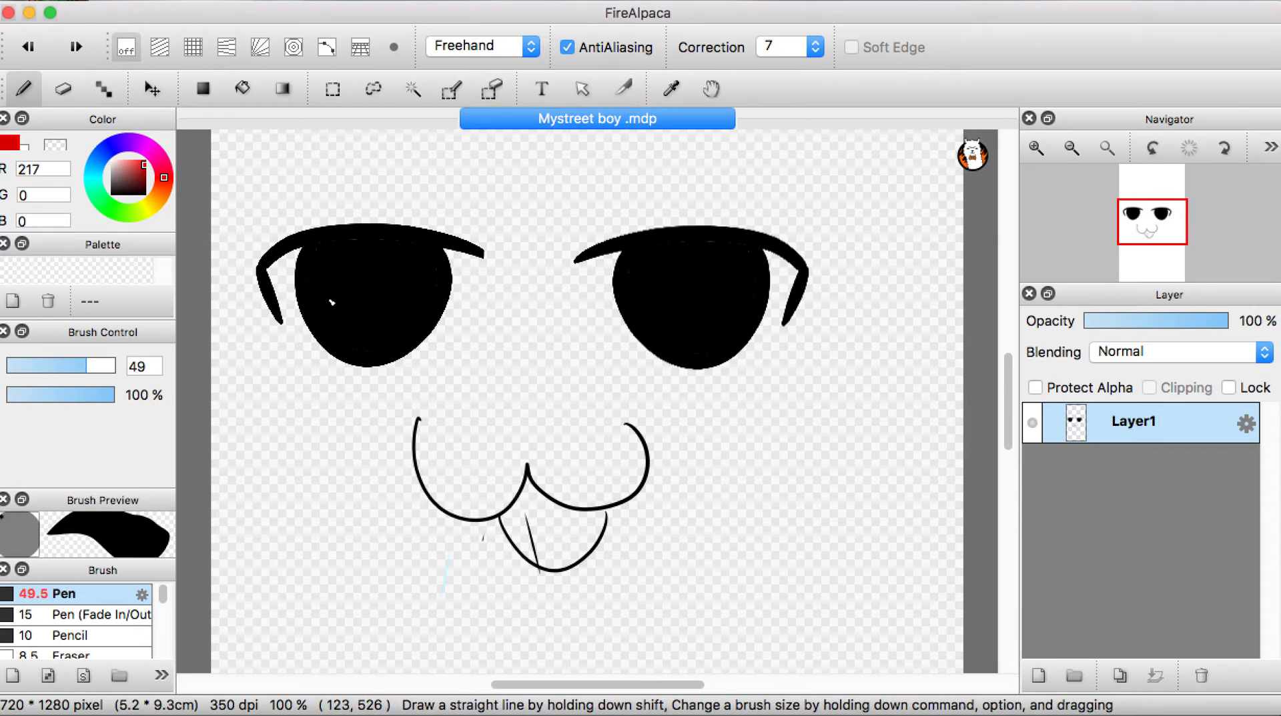
left_click(8, 144)
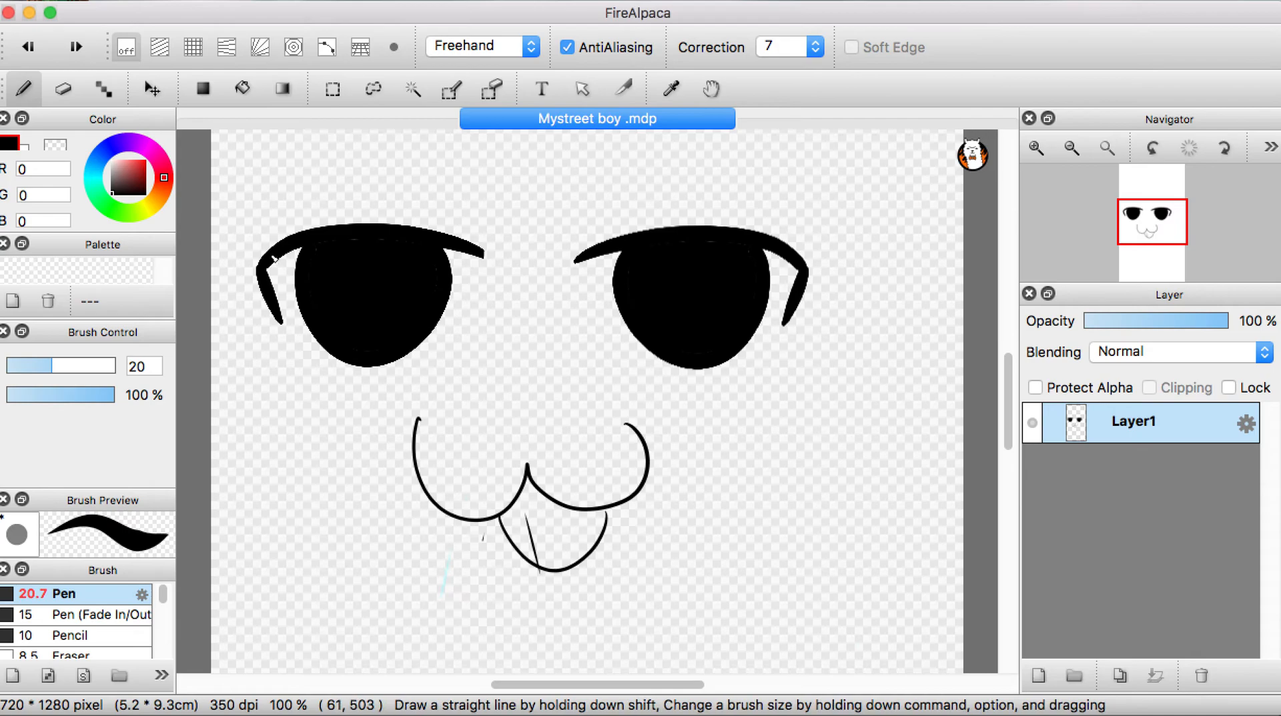
Add eyelash flicks at the eye corners; write letters across the face and undo them
left_click_drag(277, 261, 238, 242)
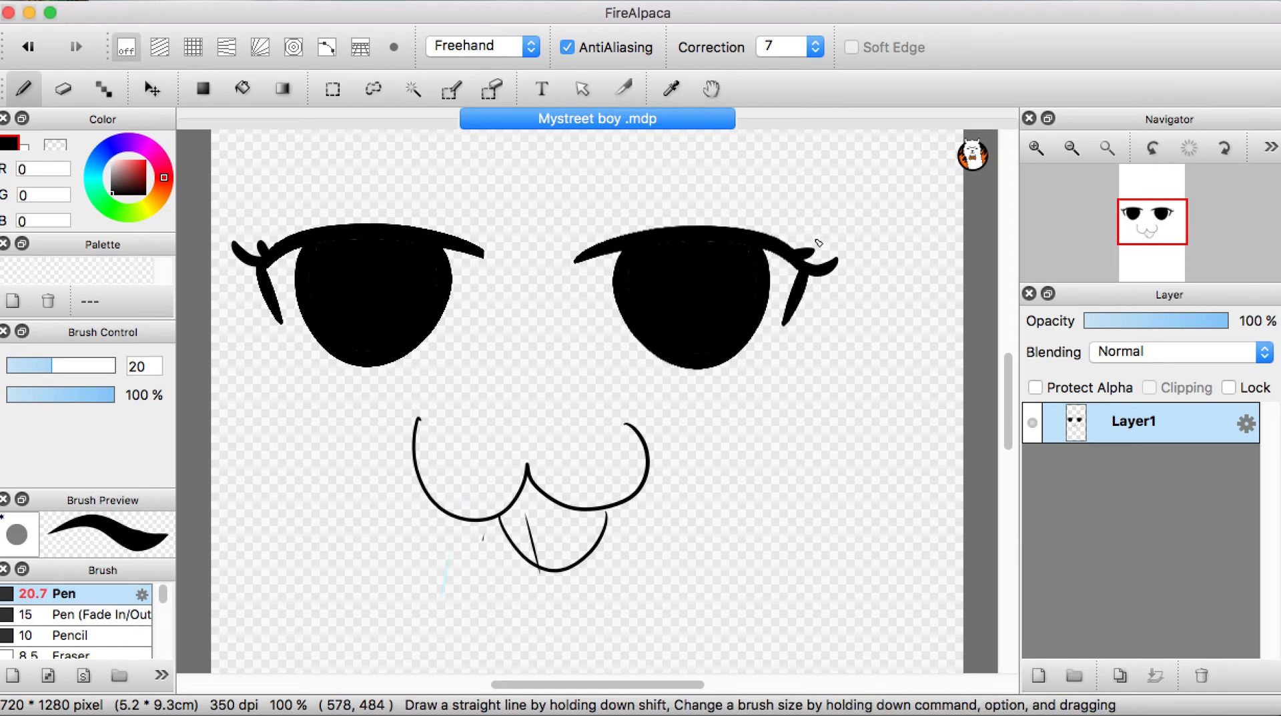
mouse_move(365, 526)
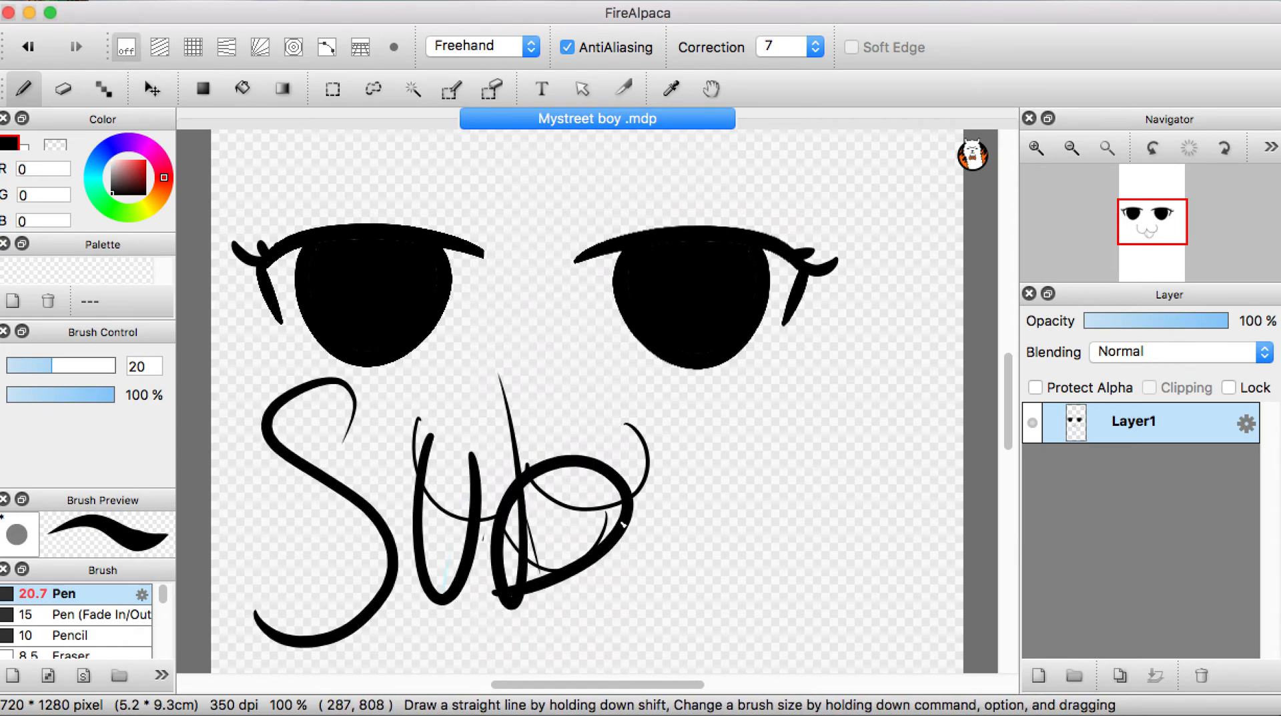
left_click_drag(654, 499, 768, 563)
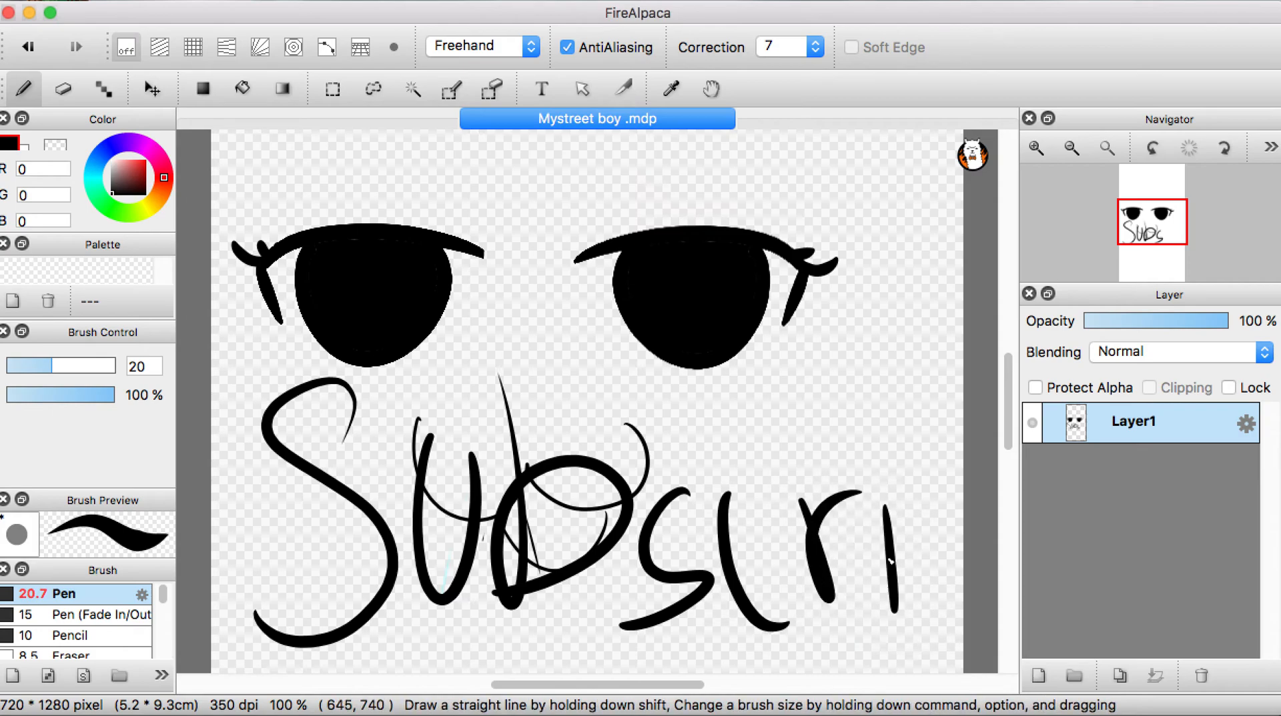
left_click(27, 47)
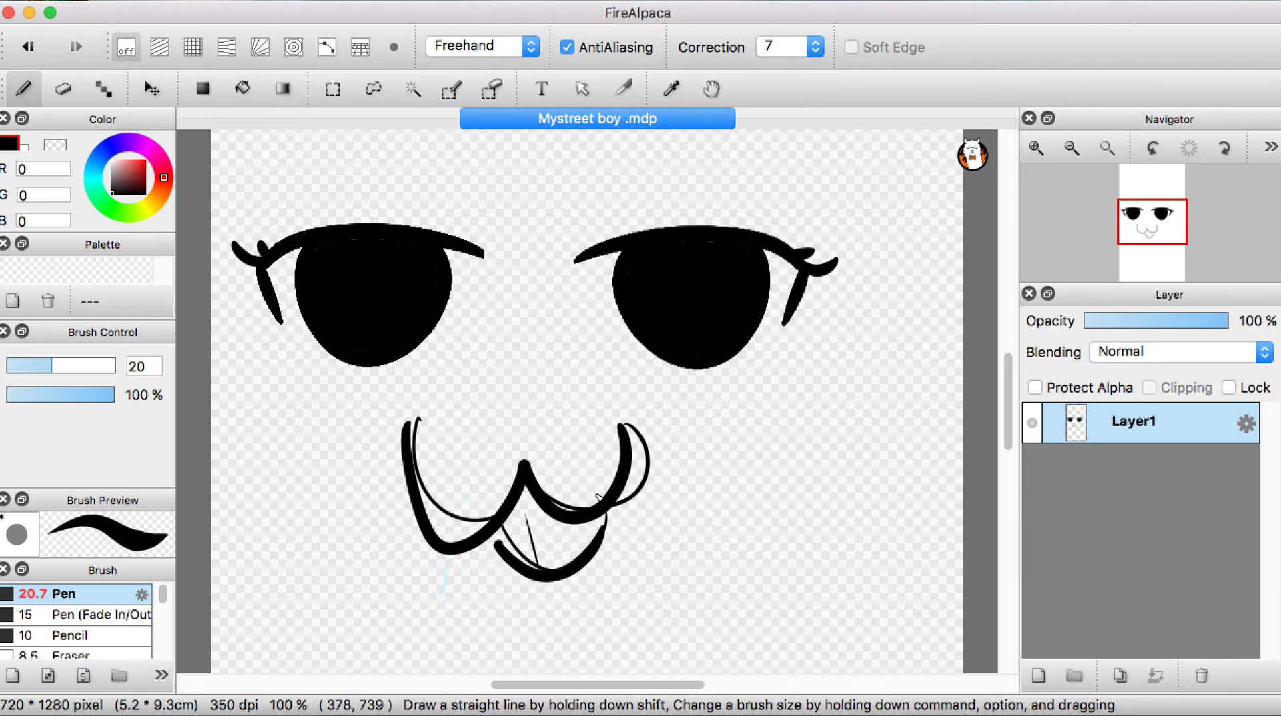
Draw a bold black nose between the eyes and curled swirls on both cheeks
left_click_drag(507, 315, 517, 409)
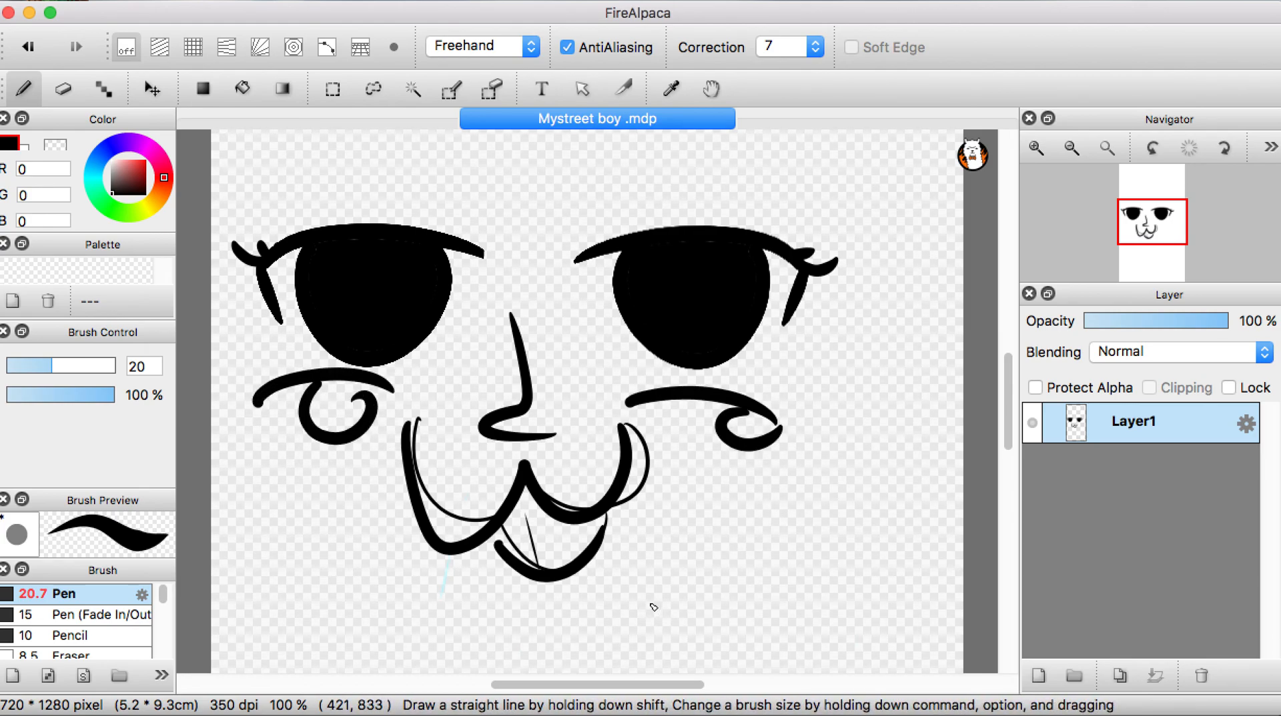
mouse_move(689, 547)
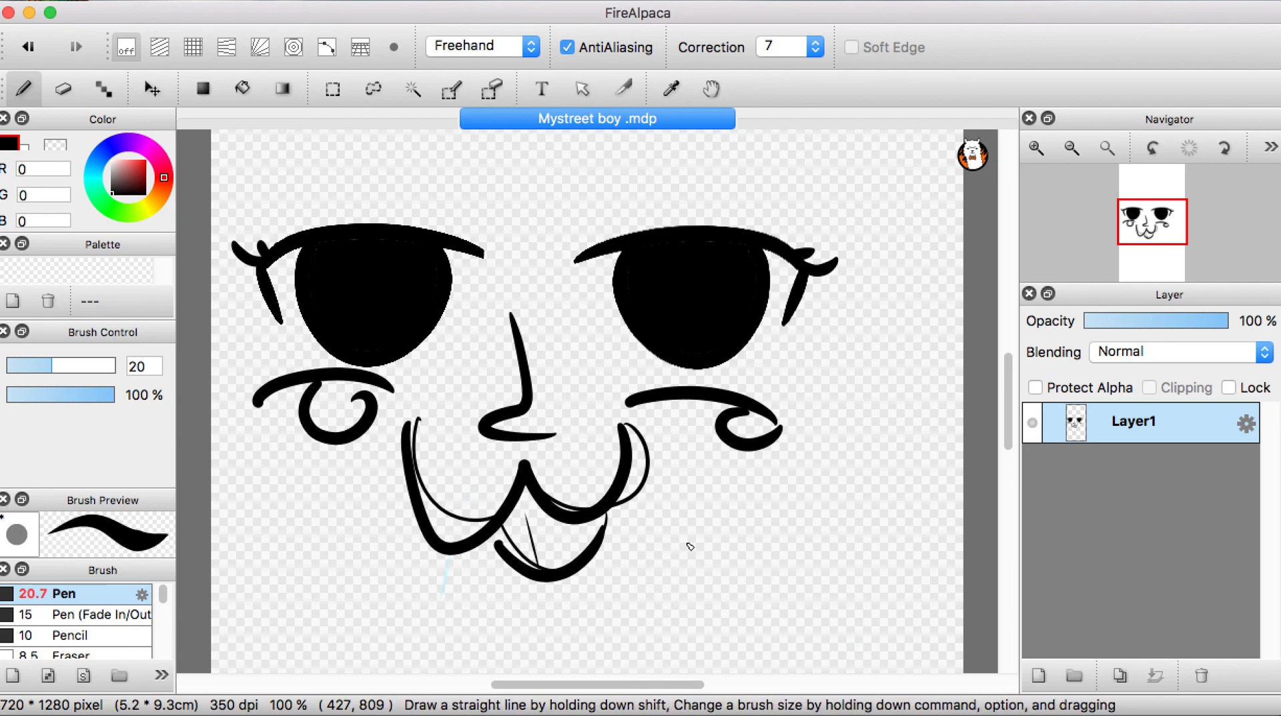